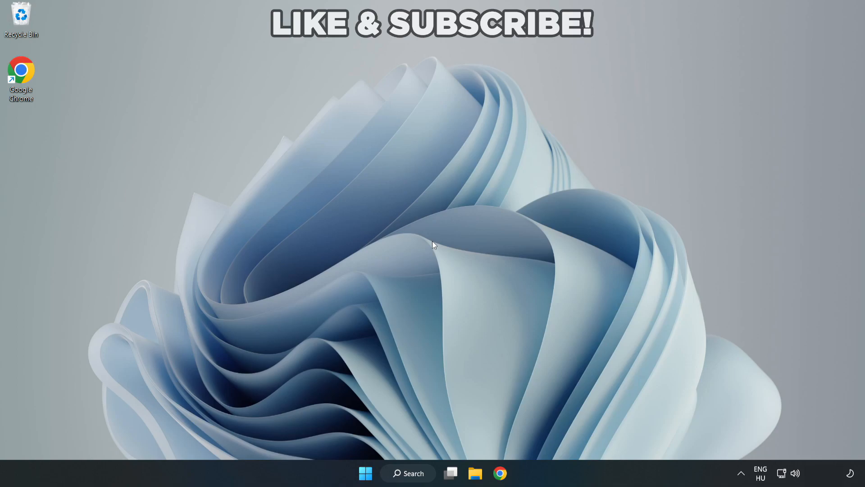
mouse_move(421, 473)
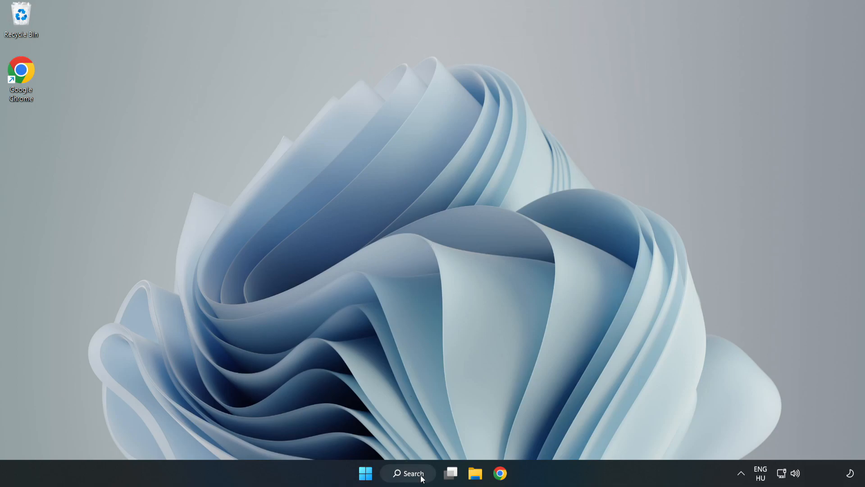
Search Windows for 'device manager' to bring up the Device Manager result
left_click(408, 473)
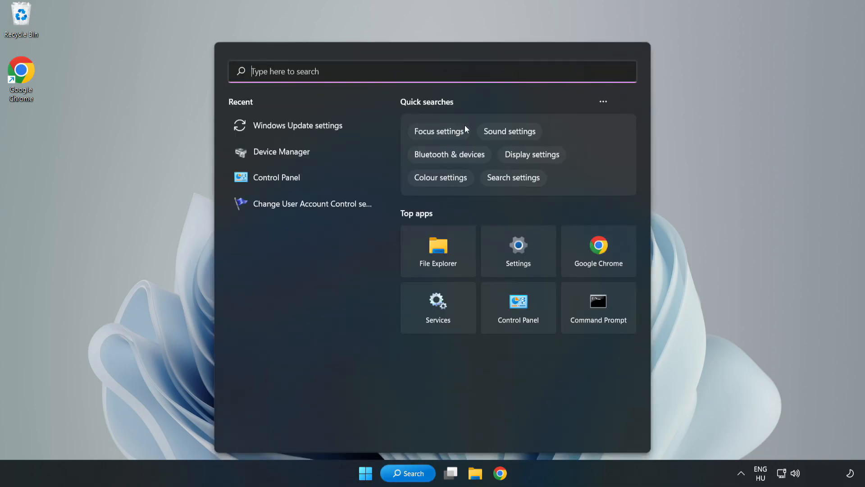
type("device m")
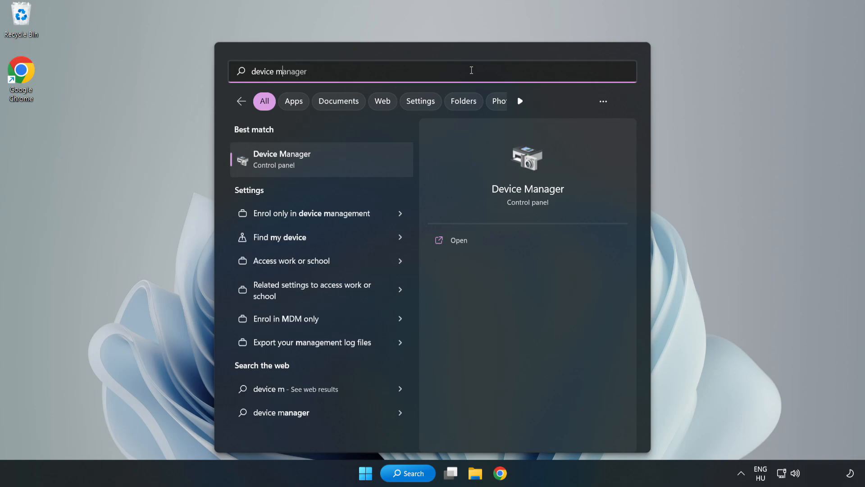
type("anager")
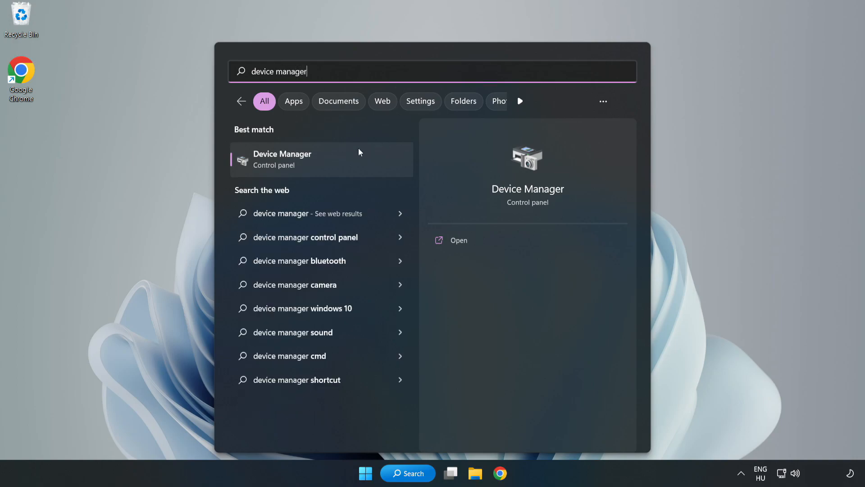
mouse_move(321, 167)
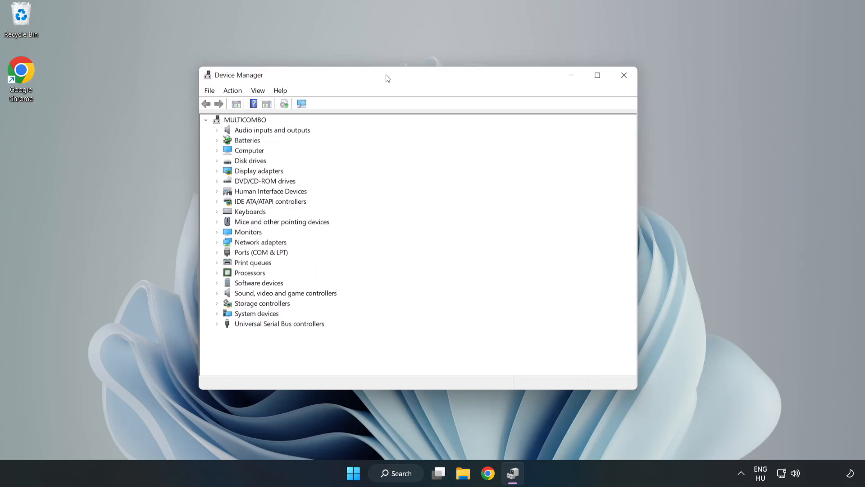
Expand Display adapters and choose Update driver for the VMware SVGA 3D adapter
left_click(258, 171)
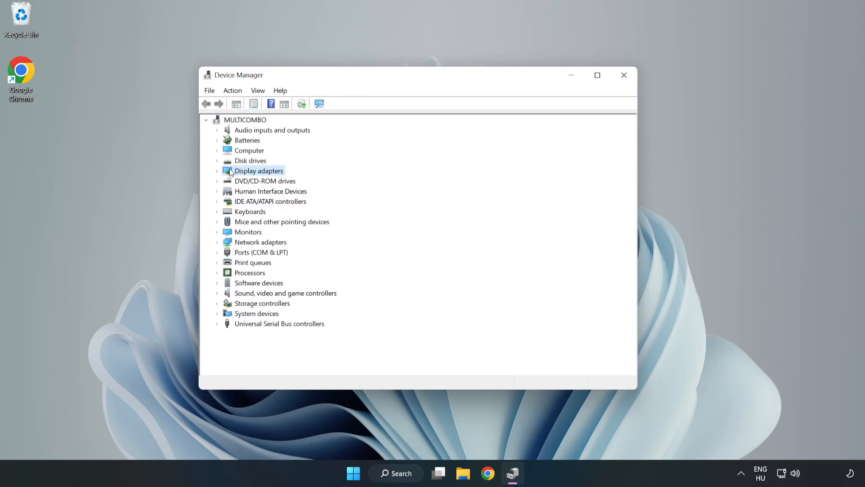
left_click(216, 170)
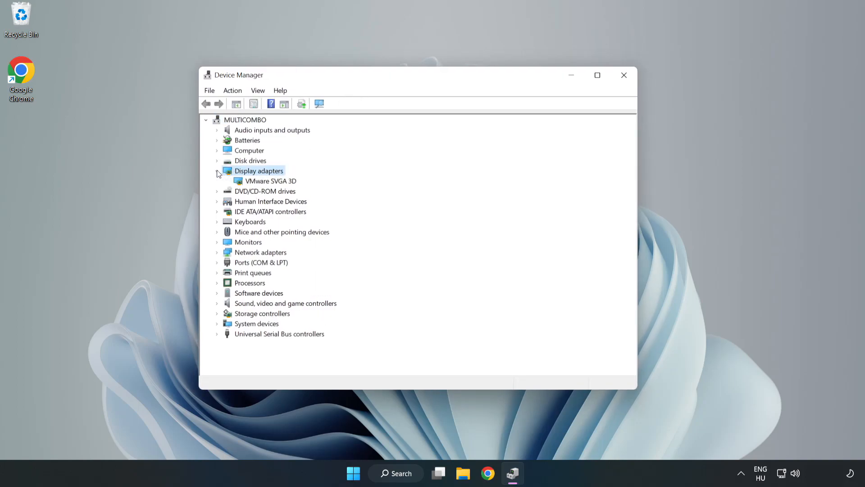
left_click(271, 180)
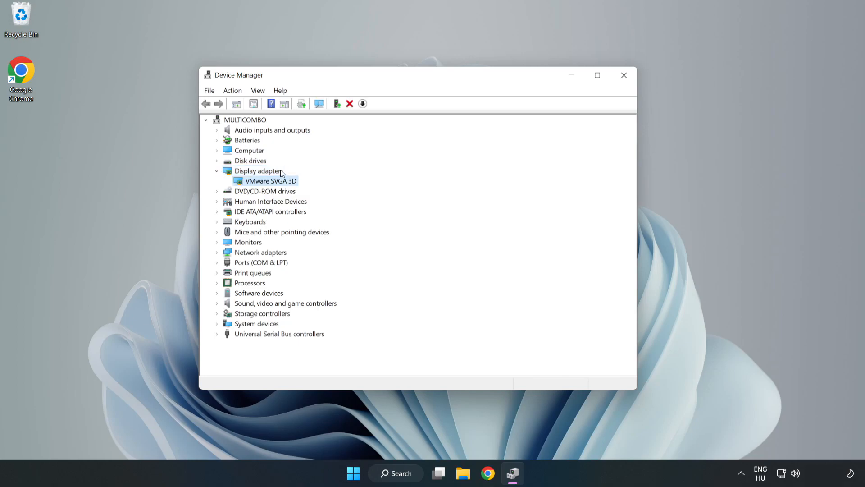
mouse_move(269, 184)
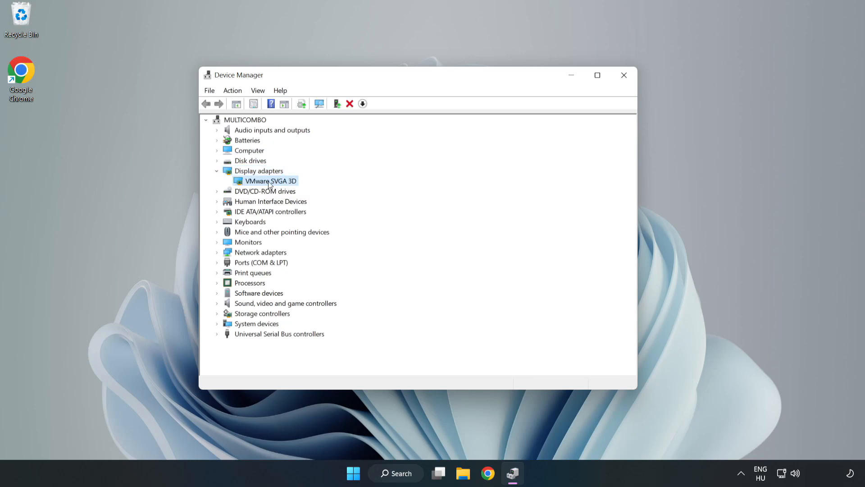
right_click(269, 180)
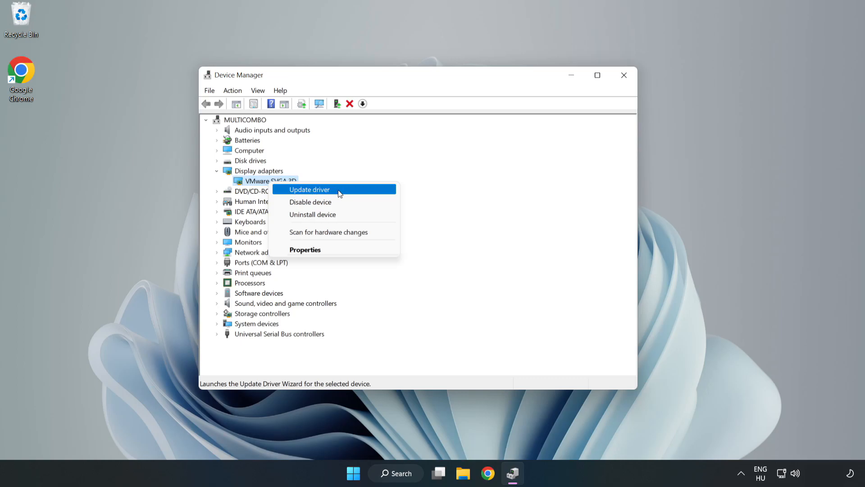
left_click(309, 190)
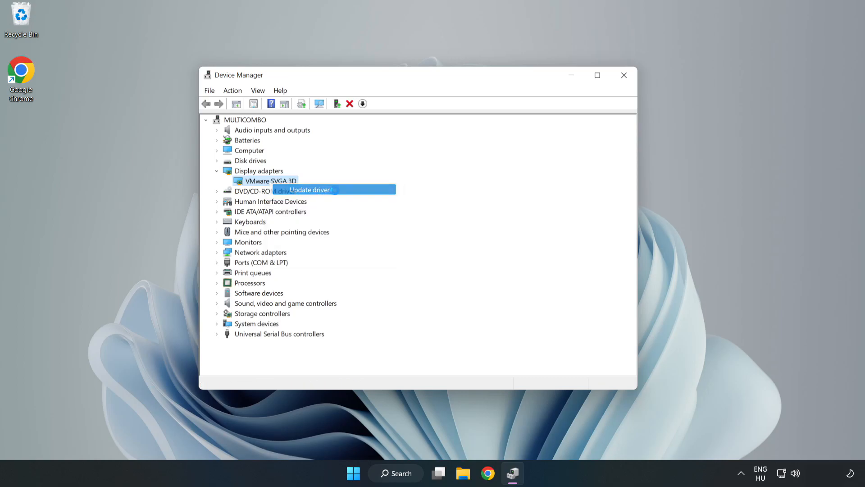
Search automatically for drivers, accept that the best driver is installed, and close Device Manager
left_click(309, 190)
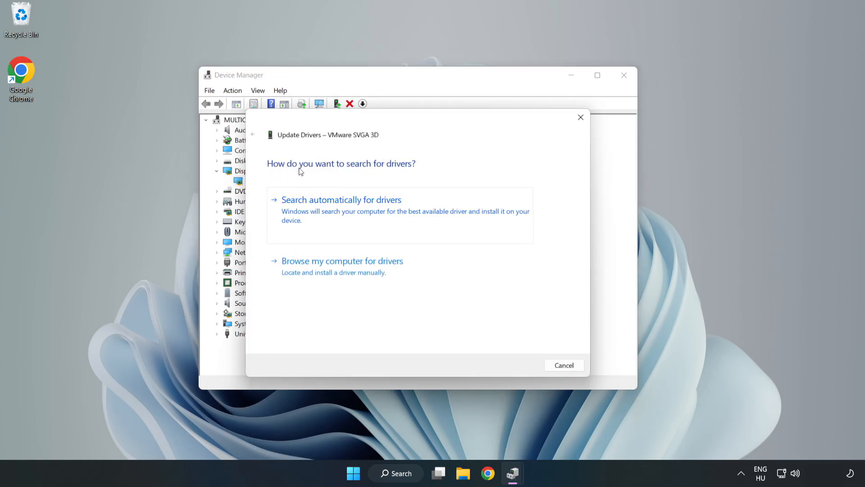
mouse_move(389, 206)
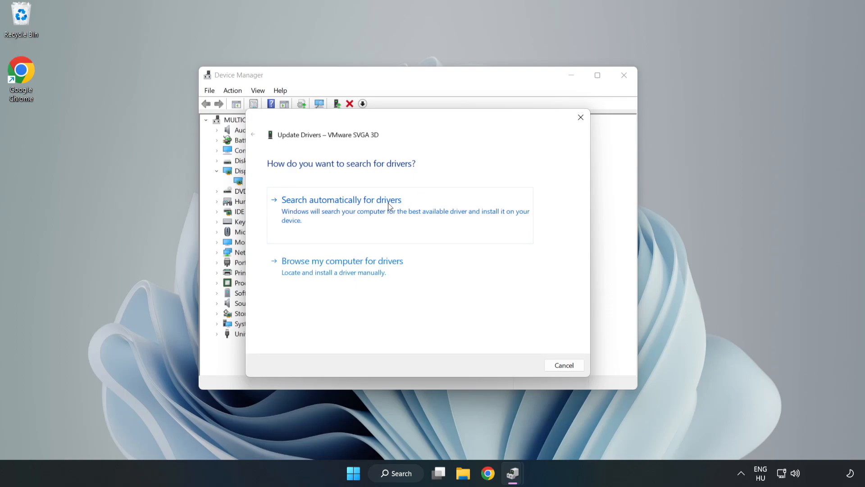
mouse_move(344, 211)
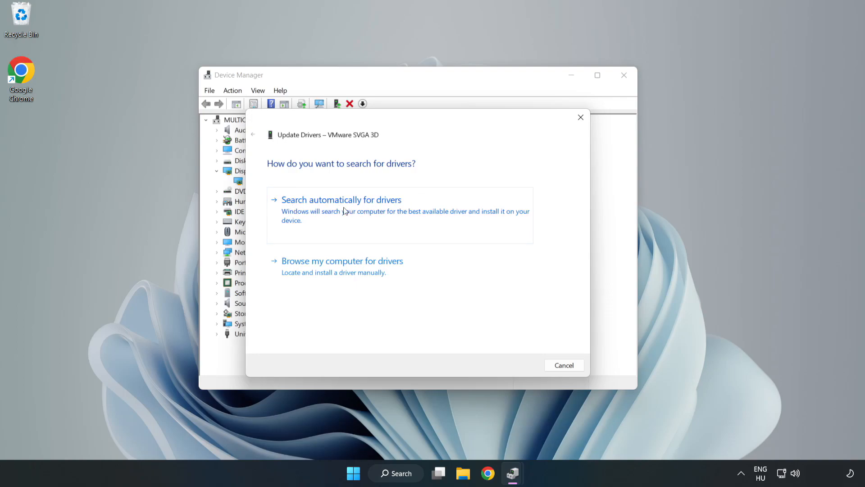
left_click(341, 199)
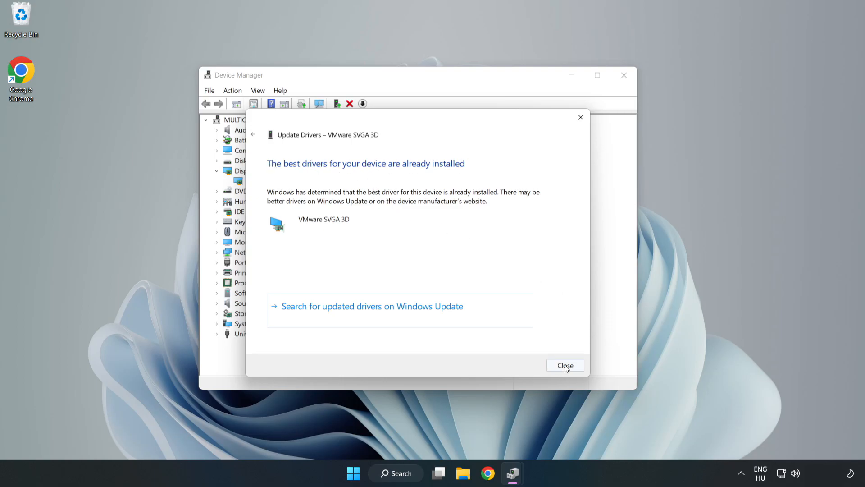
left_click(565, 366)
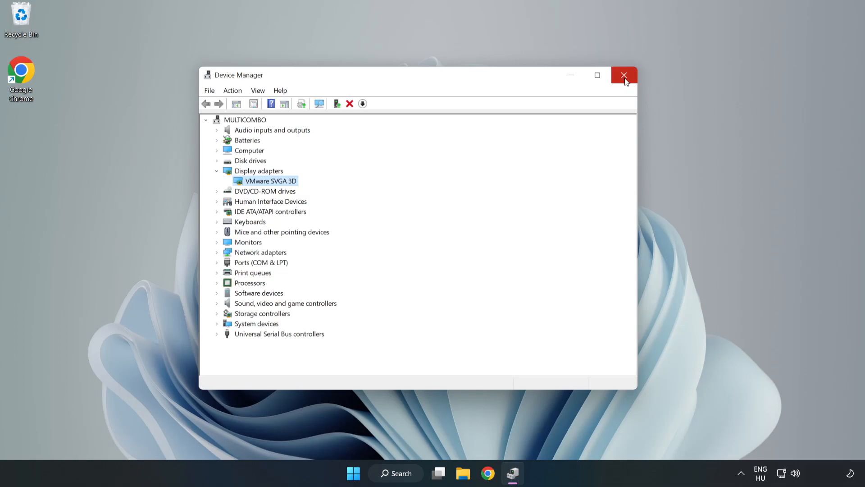
left_click(624, 75)
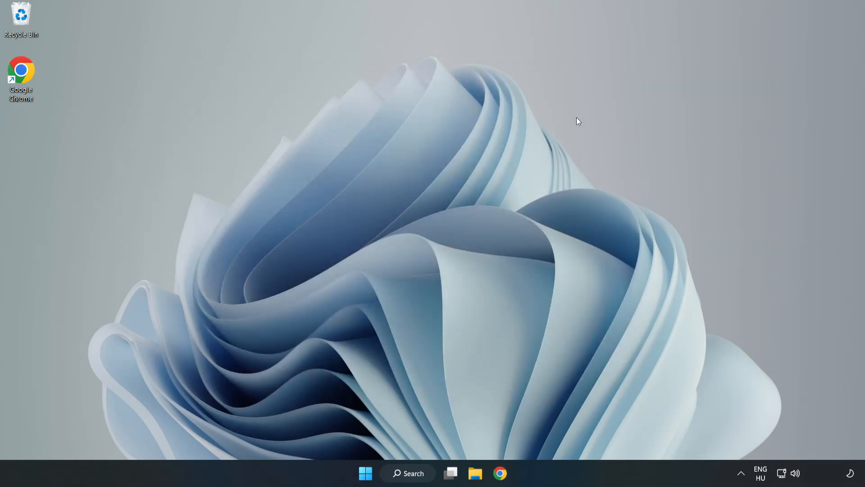
Search Windows for 'updates' to launch the Windows Update settings
left_click(408, 473)
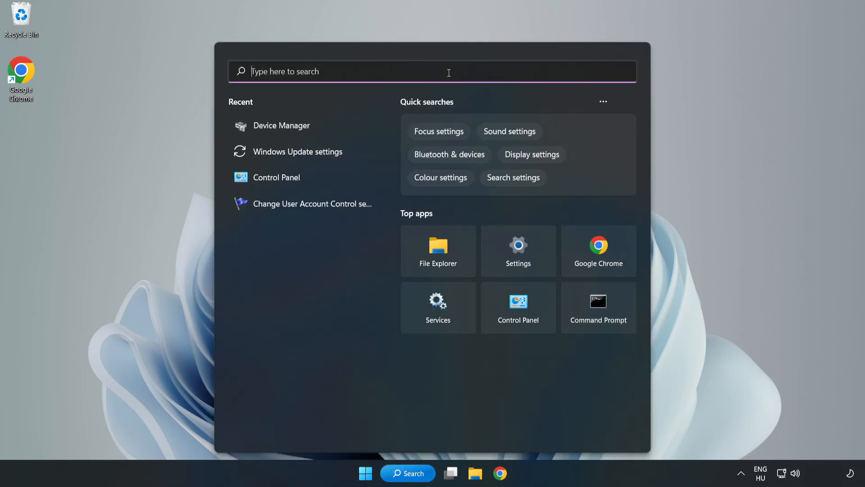
type("upda")
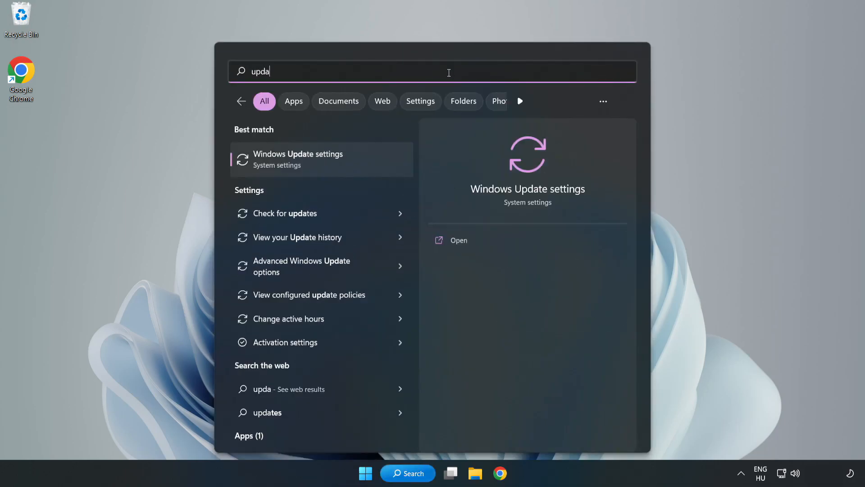
type("tes")
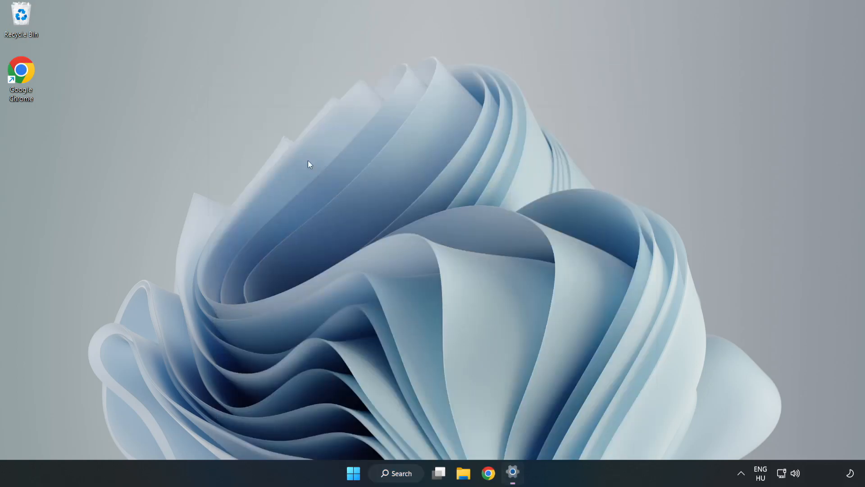
Maximize Settings and run Check for updates on the Windows Update page
left_click(512, 473)
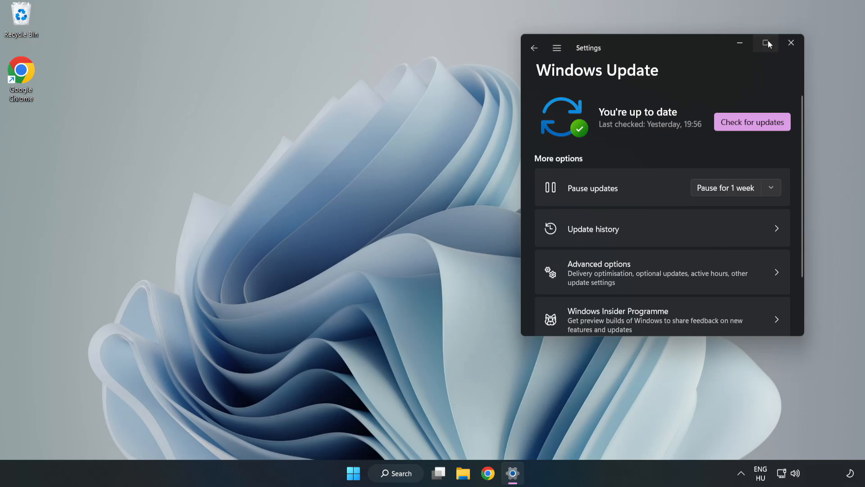
left_click(766, 43)
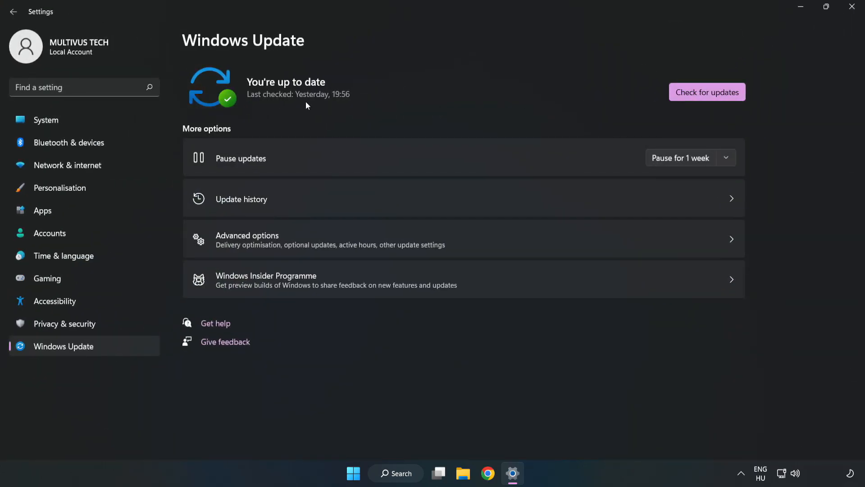
left_click(707, 91)
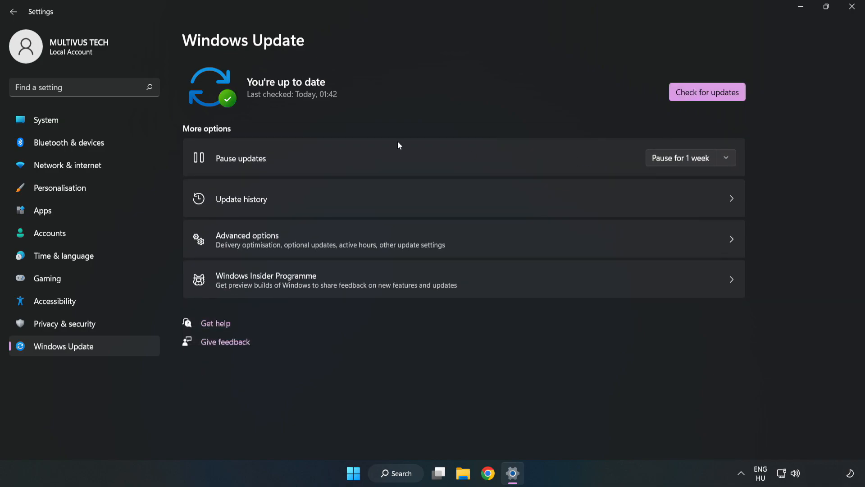
mouse_move(851, 9)
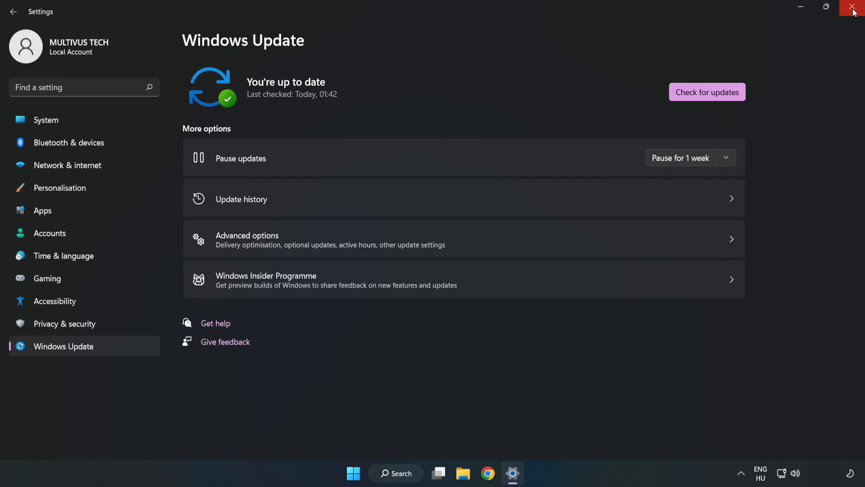
Close Settings and bring up Properties for the YOUR NOT WORKING APP desktop shortcut
left_click(855, 8)
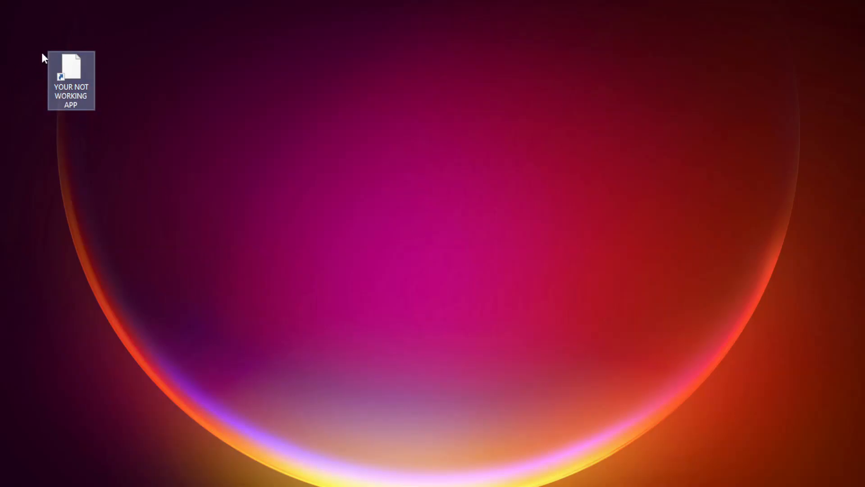
right_click(70, 72)
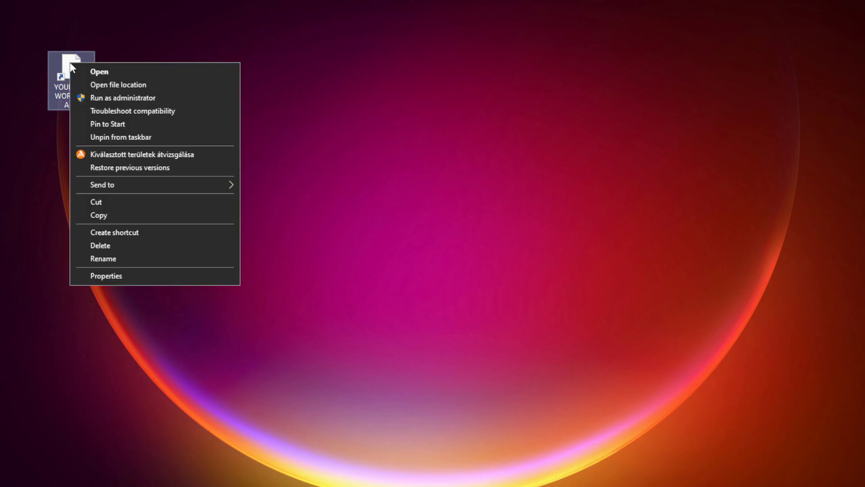
mouse_move(131, 278)
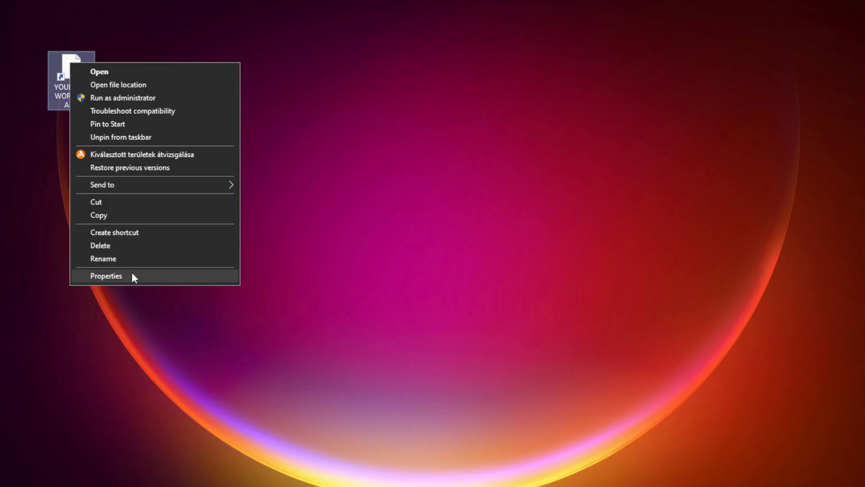
left_click(106, 275)
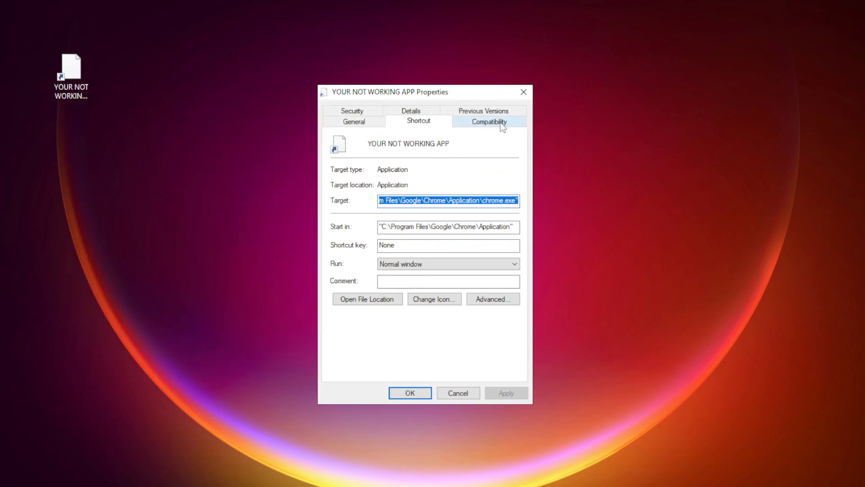
On Compatibility, enable Windows 8 mode, disable fullscreen optimizations, run as administrator, and apply
left_click(489, 120)
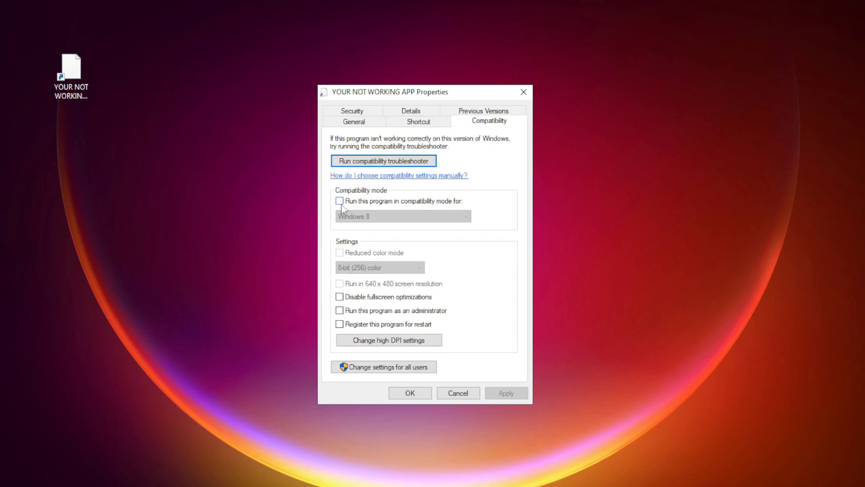
mouse_move(353, 206)
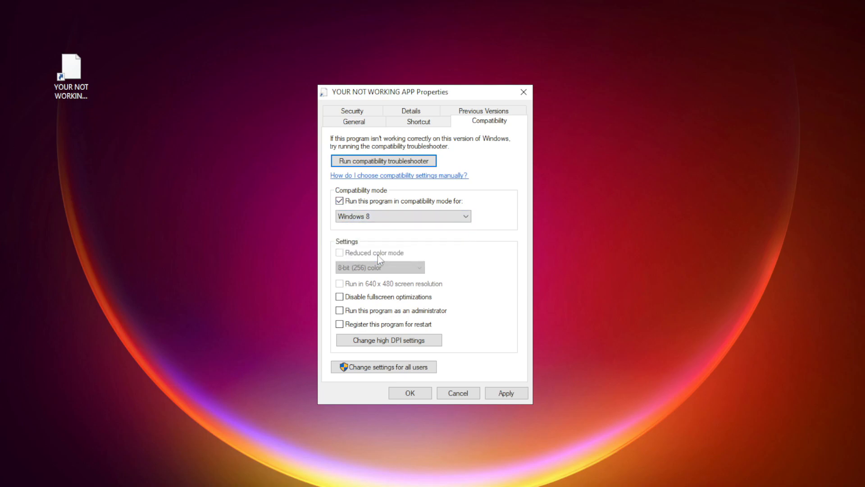
mouse_move(341, 307)
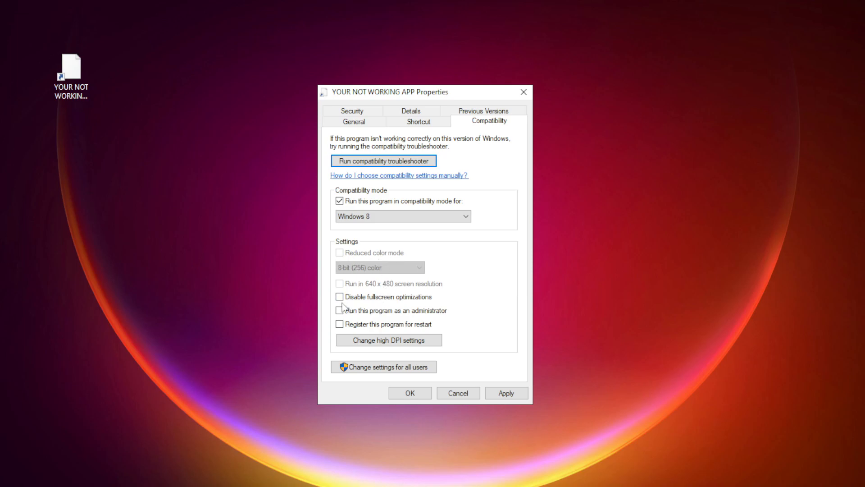
left_click(339, 297)
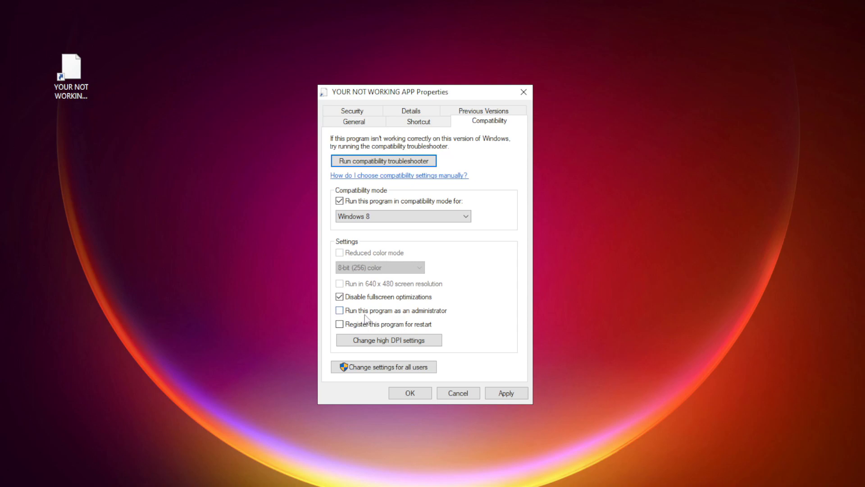
left_click(339, 310)
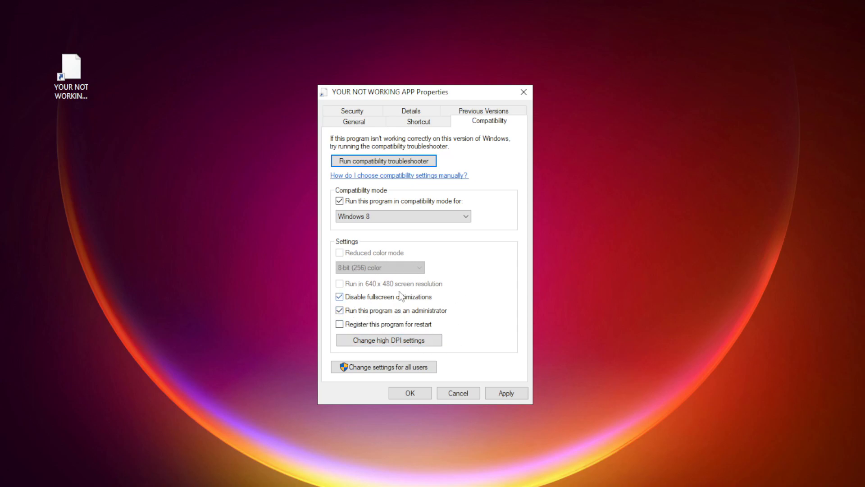
mouse_move(445, 317)
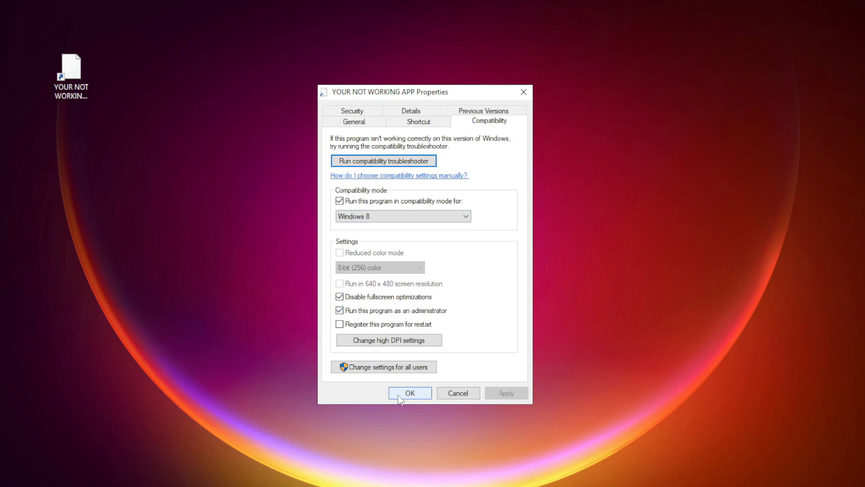
left_click(409, 392)
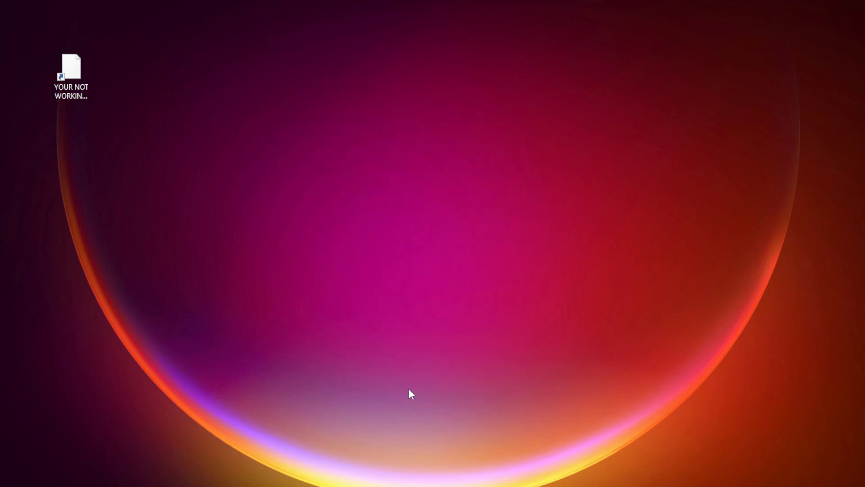
Bring up the Start button's Power User quick link menu
left_click(70, 74)
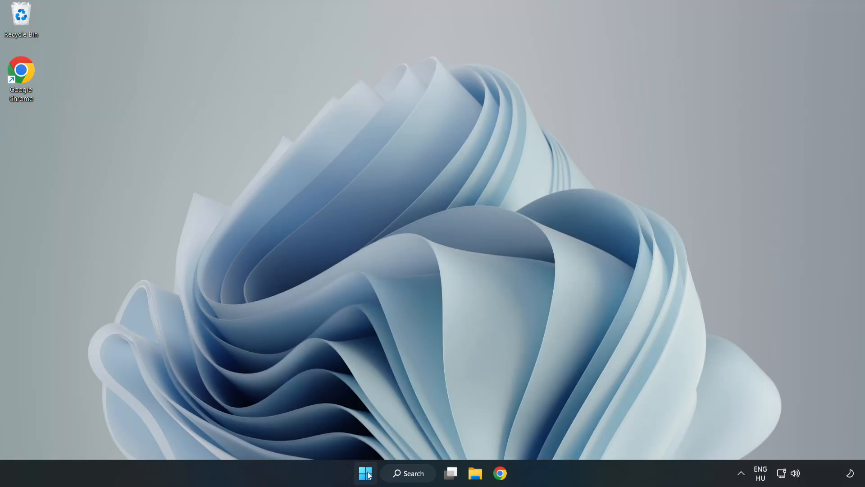
right_click(366, 473)
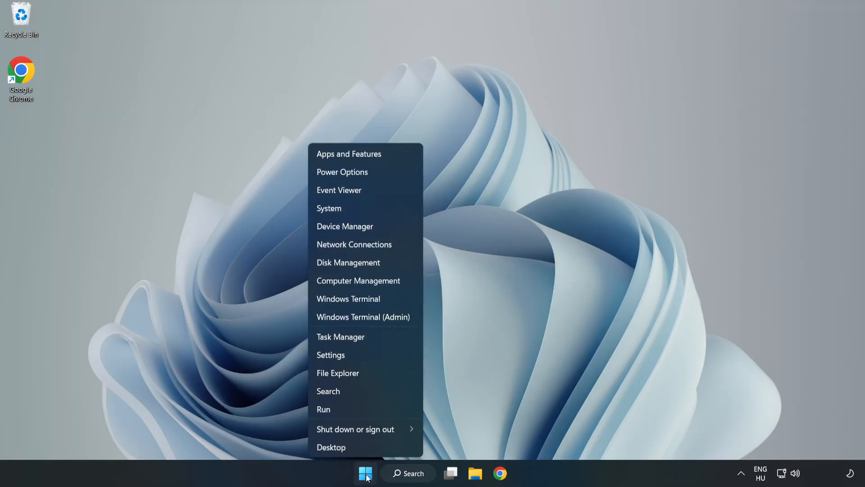
mouse_move(341, 336)
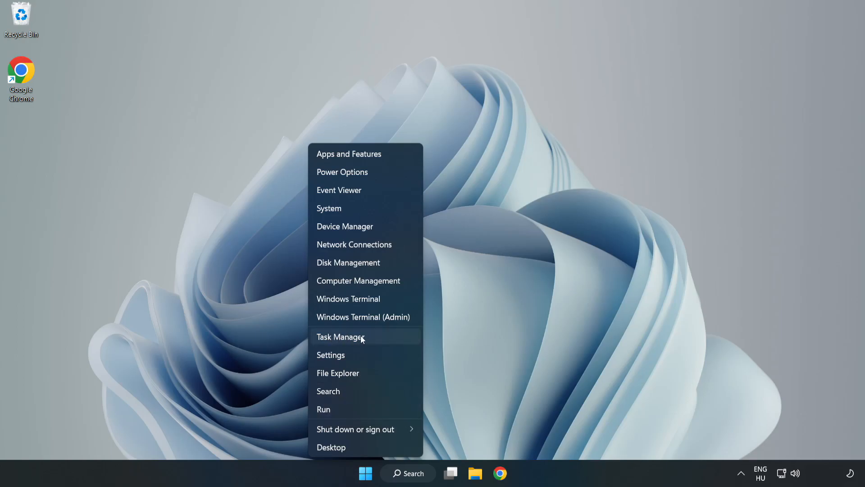
In Task Manager's Startup list, disable Cortana, Microsoft Edge, Microsoft Teams and Phone Link
left_click(341, 336)
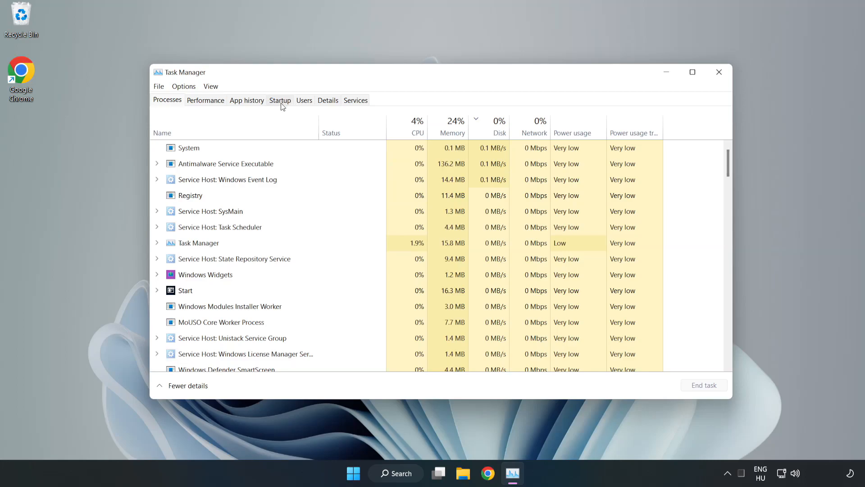
left_click(280, 100)
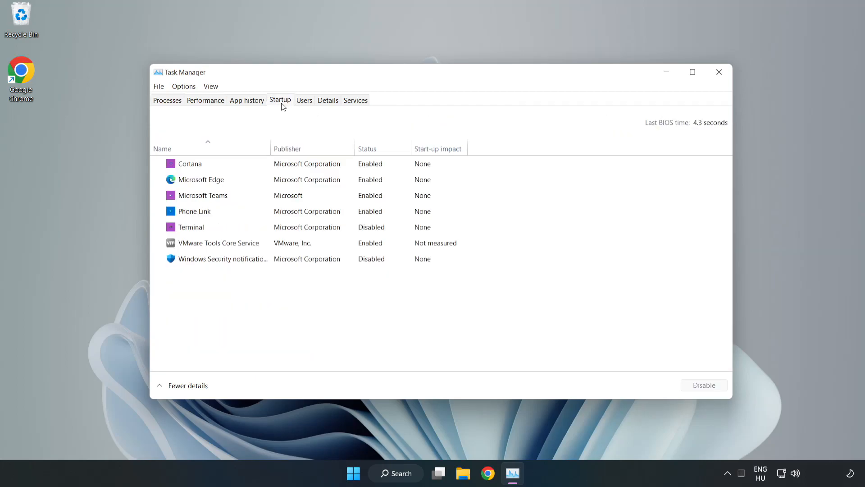
left_click(189, 163)
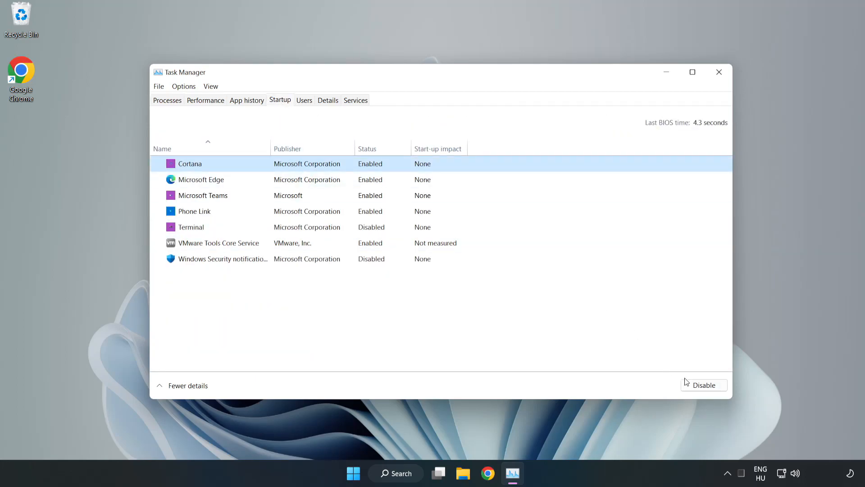
left_click(703, 384)
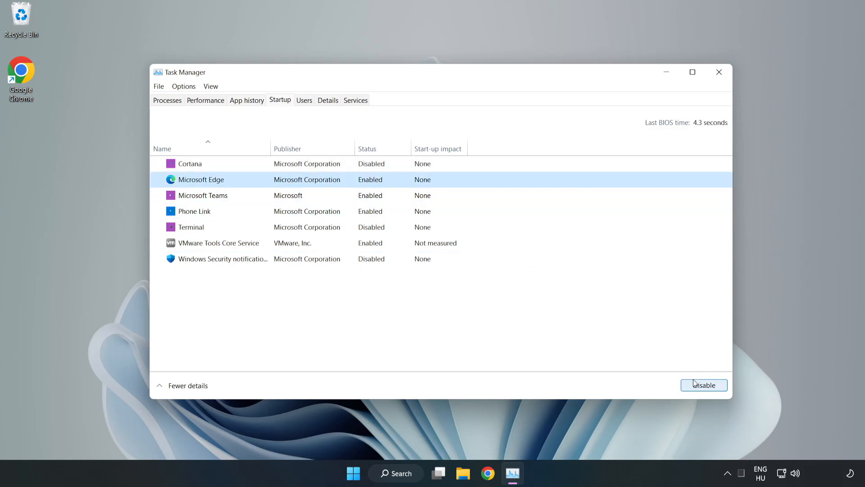
left_click(703, 384)
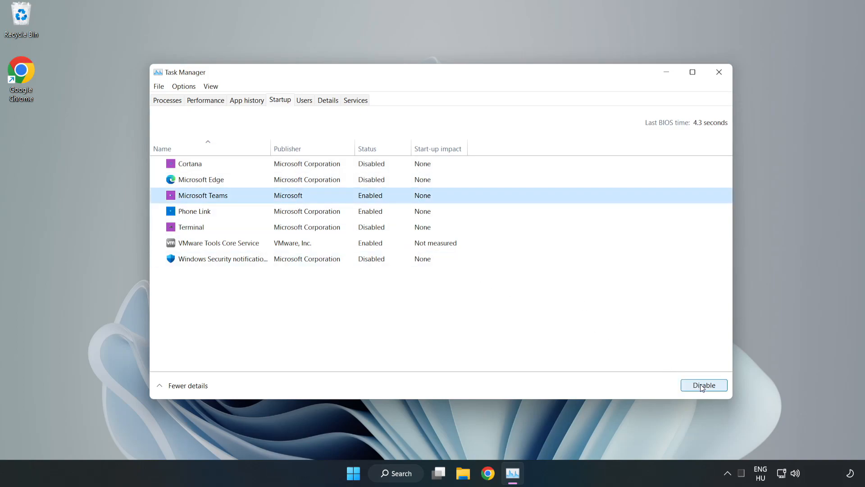
left_click(703, 384)
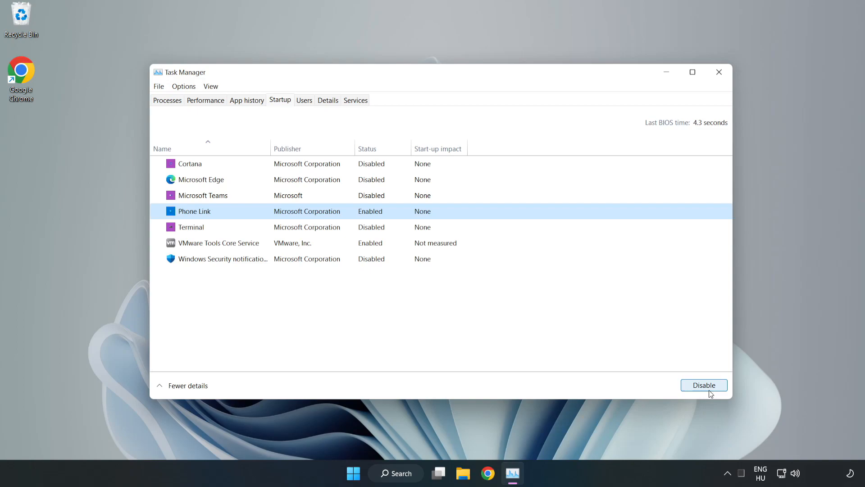
left_click(703, 384)
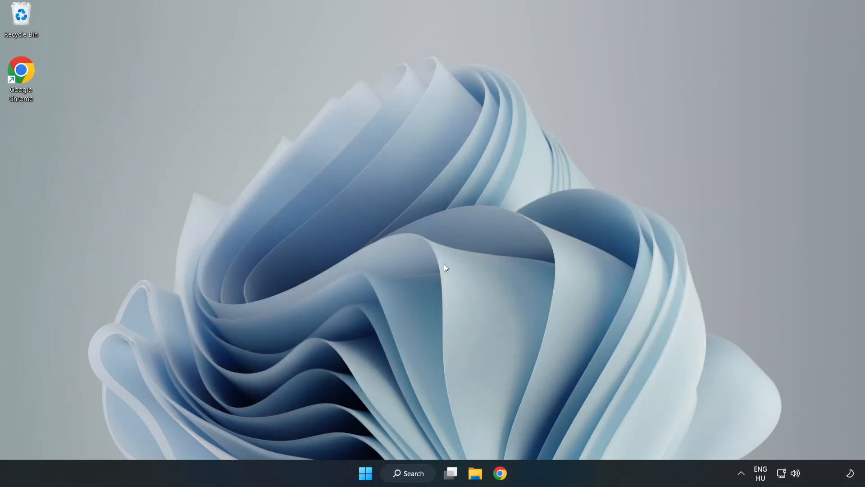
mouse_move(499, 474)
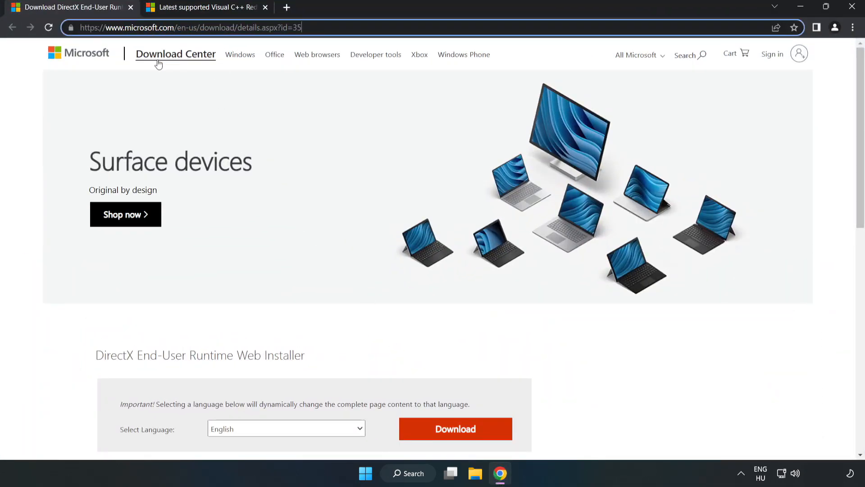
Download the DirectX End-User Runtime Web Installer and run dxwebsetup.exe from Chrome's download bar
scroll("down", 3)
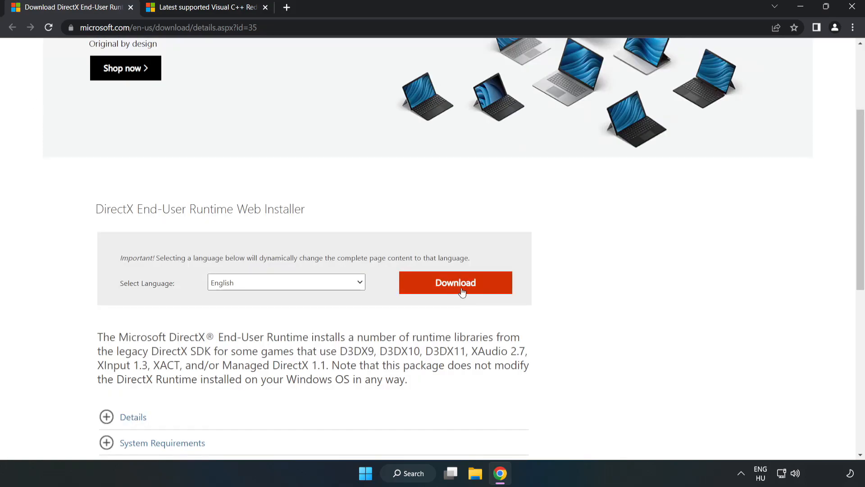
left_click(455, 283)
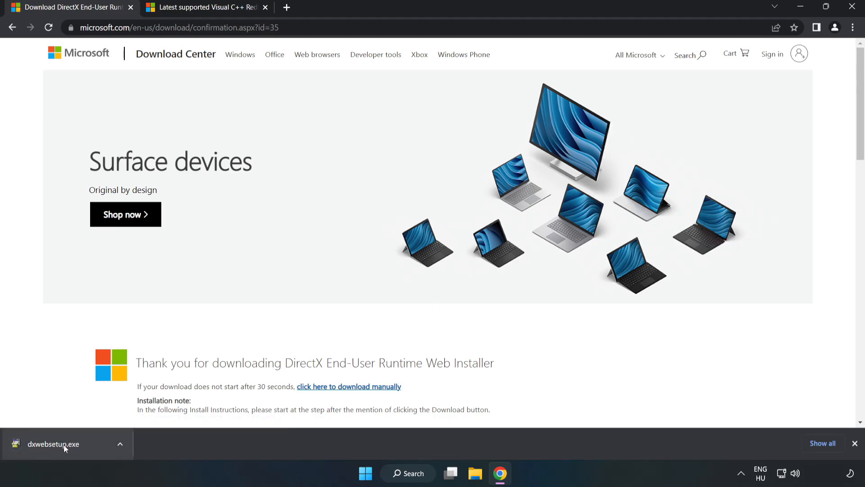
left_click(54, 443)
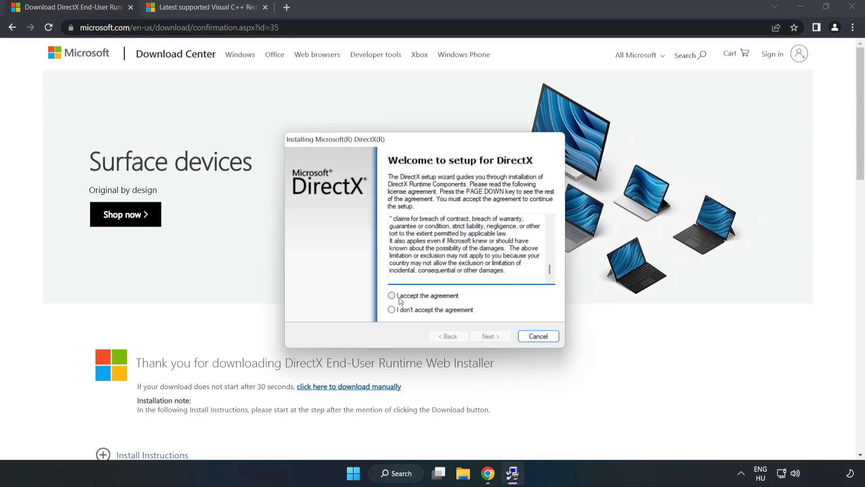
Accept the DirectX license, untick the Bing Bar offer, and finish the setup wizard
left_click(391, 295)
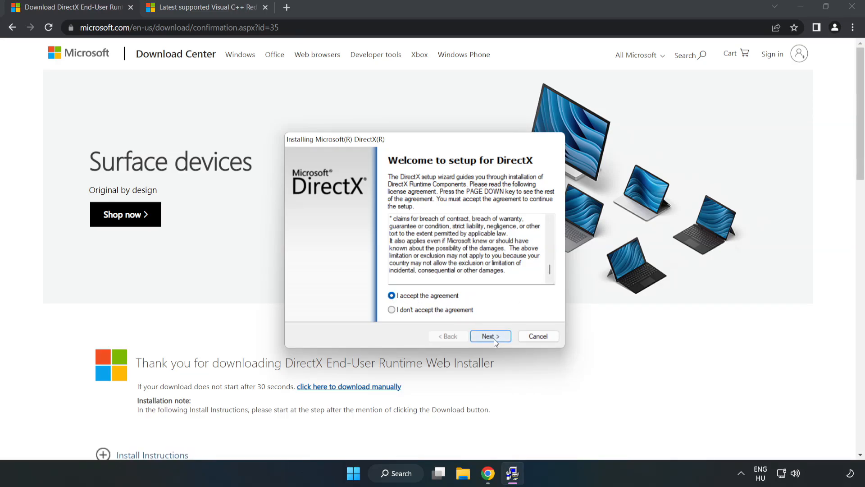
left_click(490, 336)
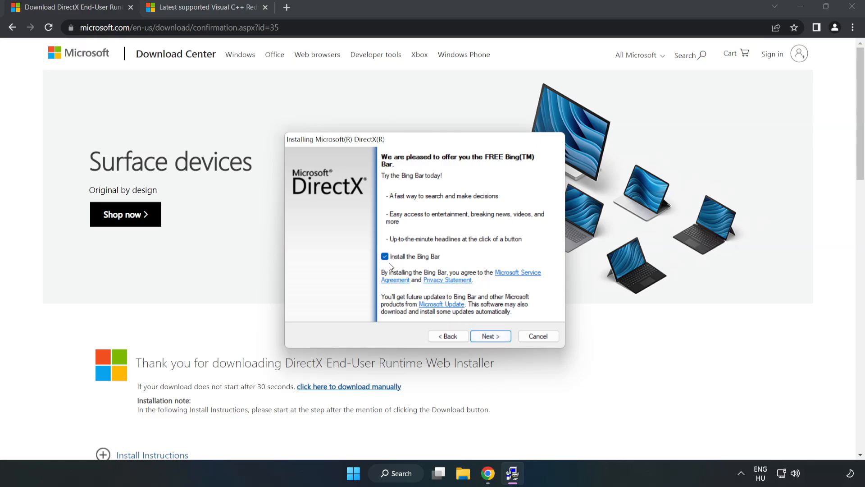
left_click(384, 256)
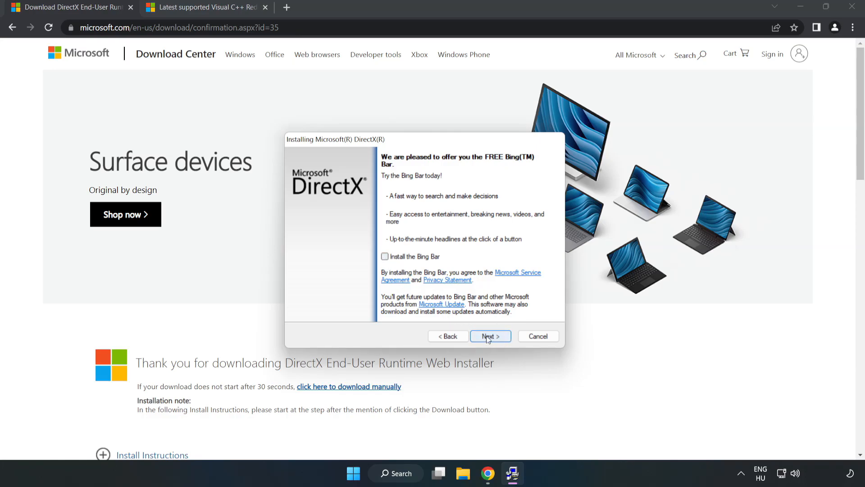
left_click(489, 336)
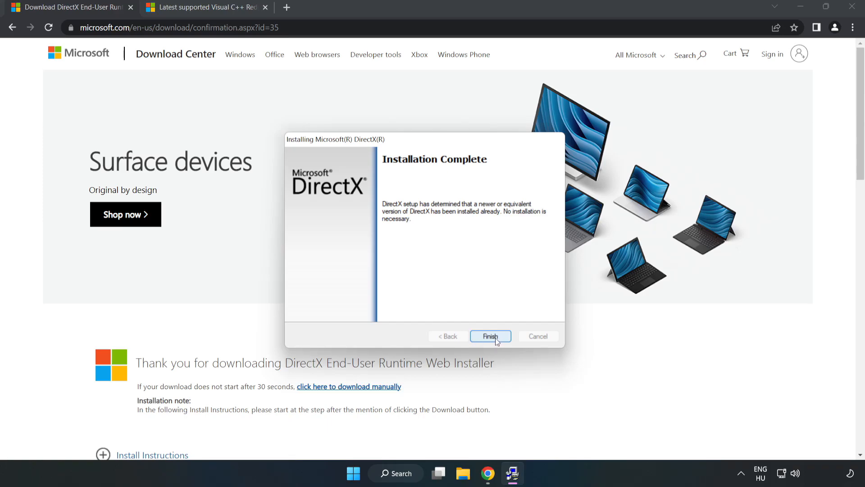
left_click(489, 336)
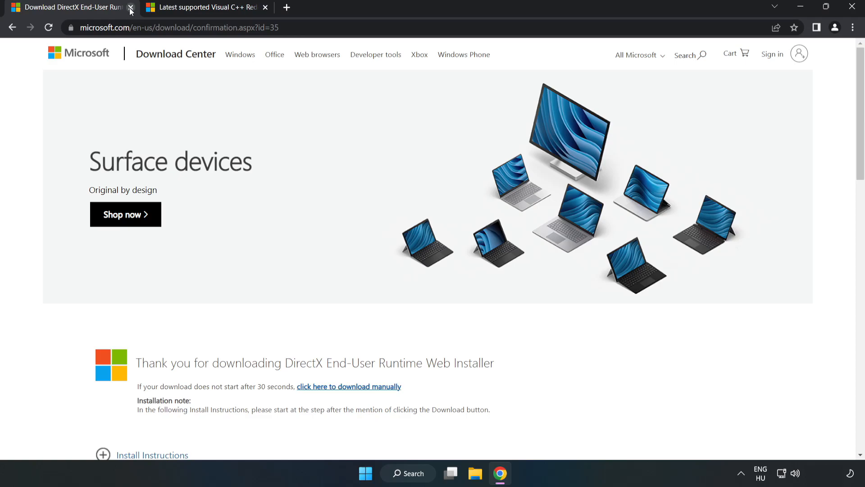
Locate the Visual Studio 2015–2022 table, download the ARM64 vc_redist package and launch its installer
left_click(131, 7)
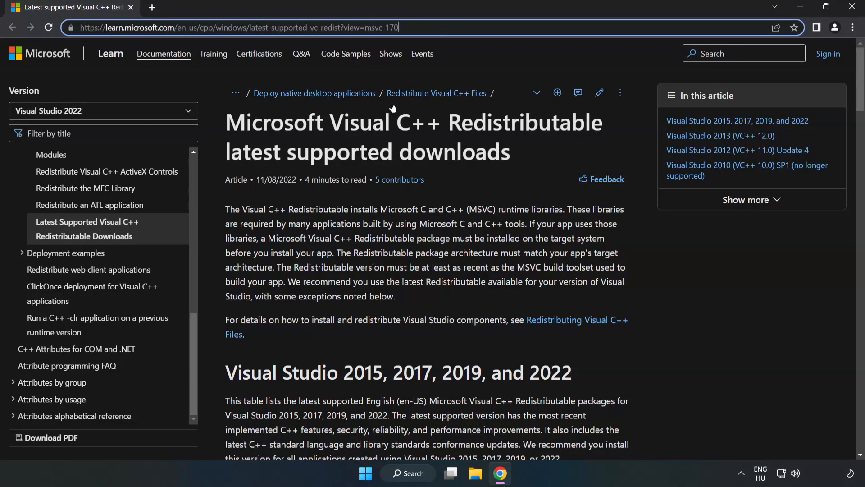
scroll("down", 3)
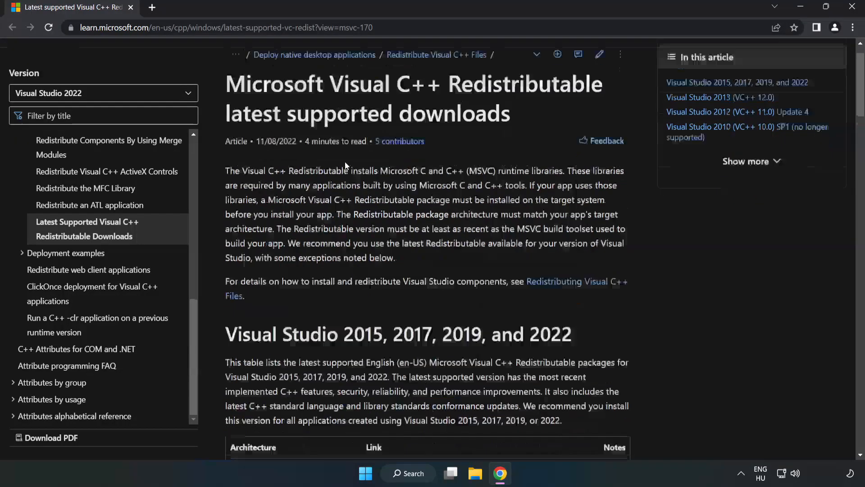
scroll("down", 3)
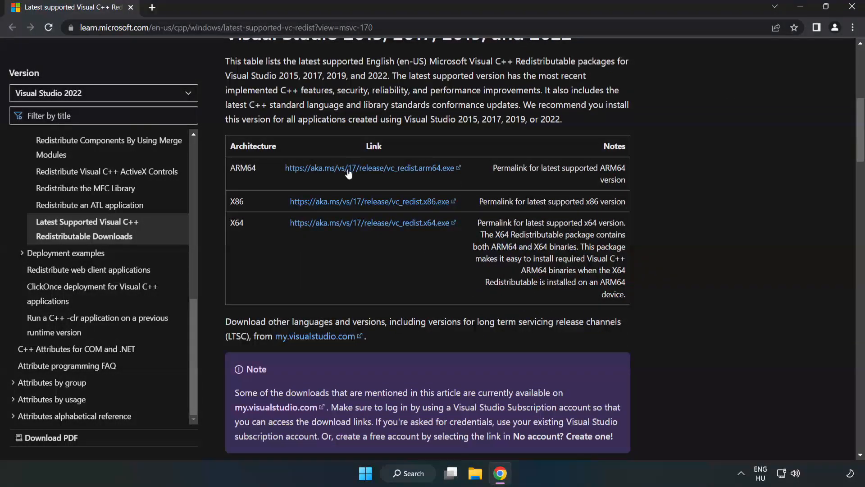
scroll("up", 3)
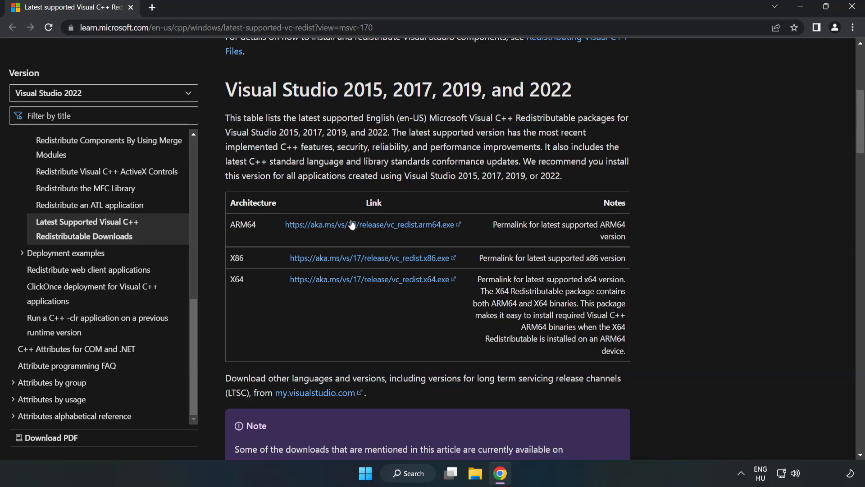
left_click(367, 224)
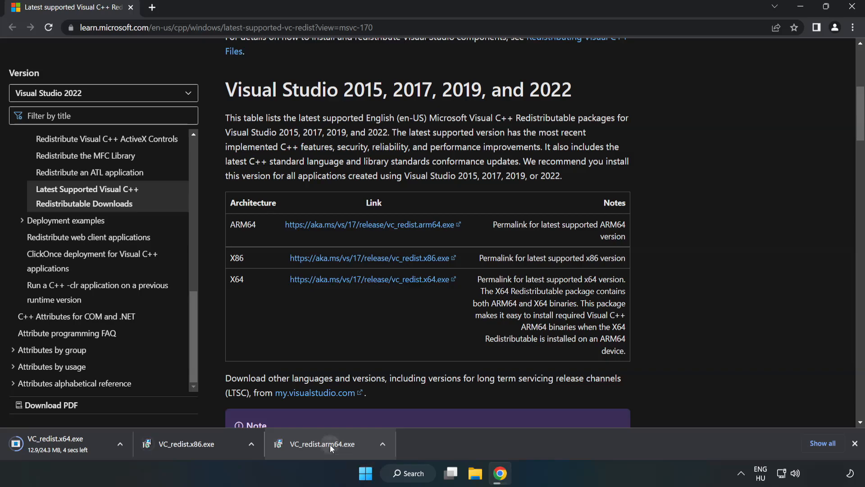
left_click(320, 443)
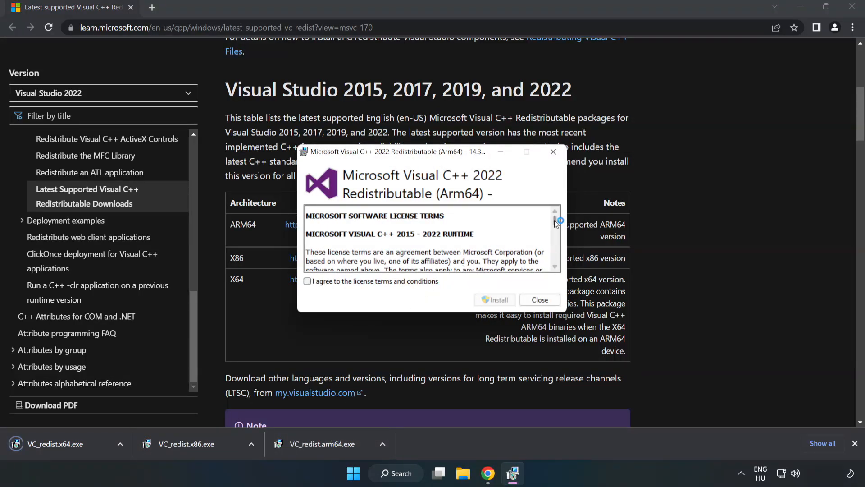
Agree to the ARM64 license terms, attempt the install, and close the Setup Failed screen
scroll("down", 3)
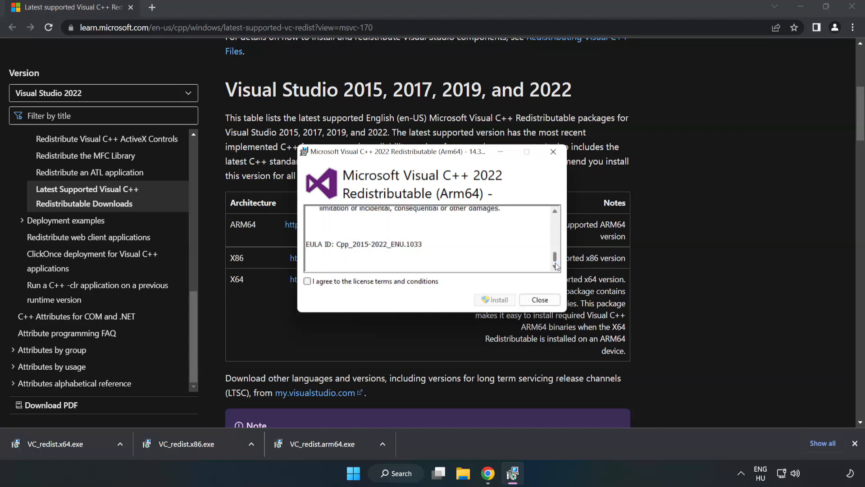
left_click(307, 281)
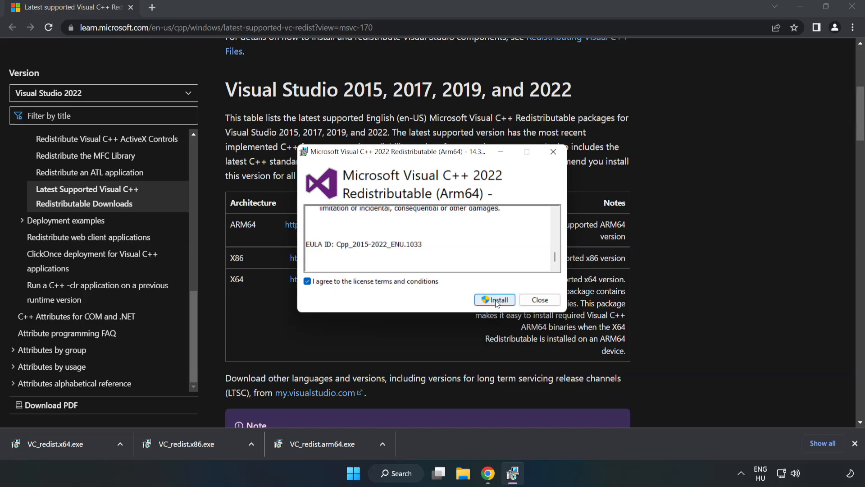
left_click(494, 299)
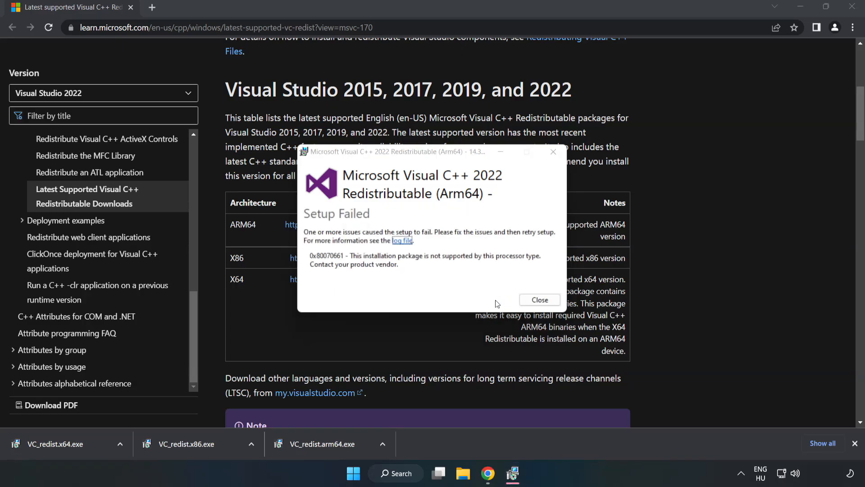
left_click(539, 300)
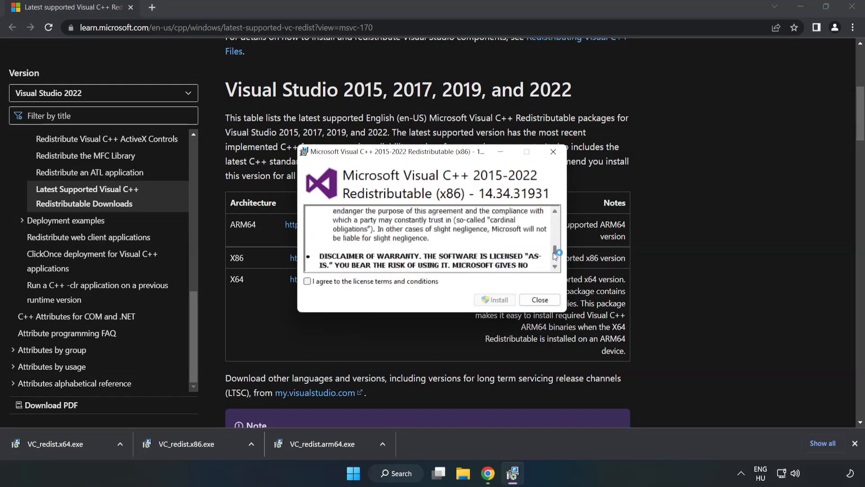
Agree to the x86 license terms, install the package, and close after Setup Successful
left_click(307, 281)
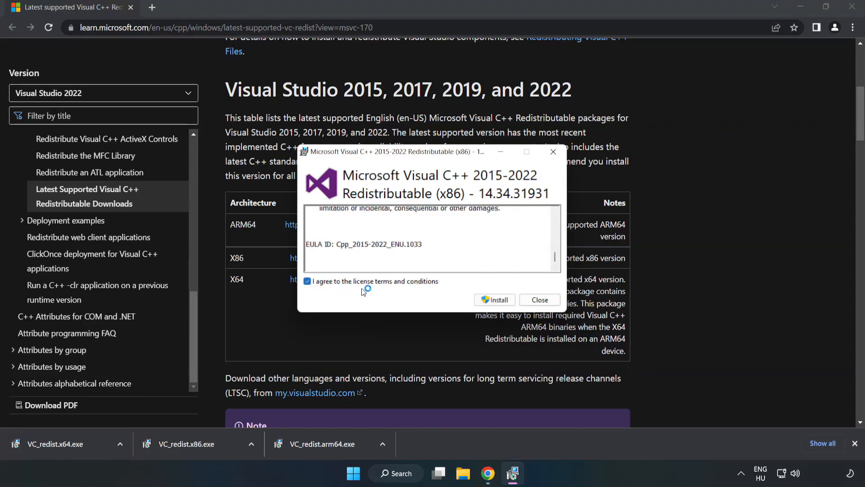
left_click(494, 300)
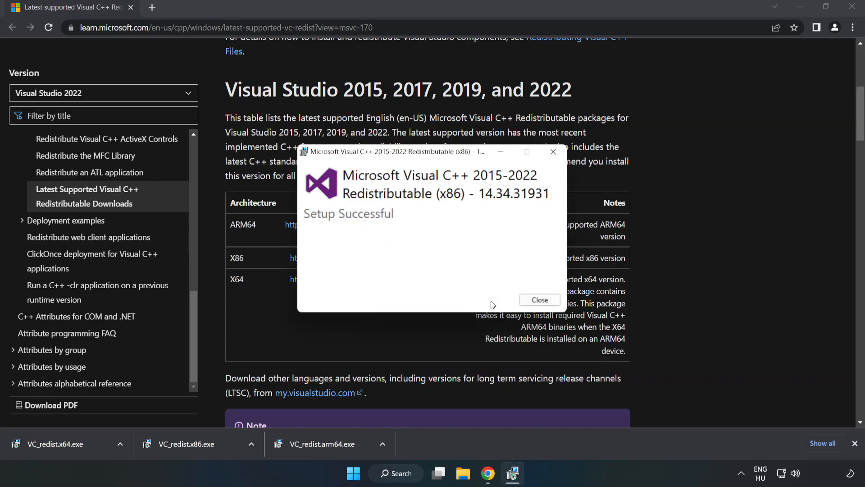
left_click(538, 300)
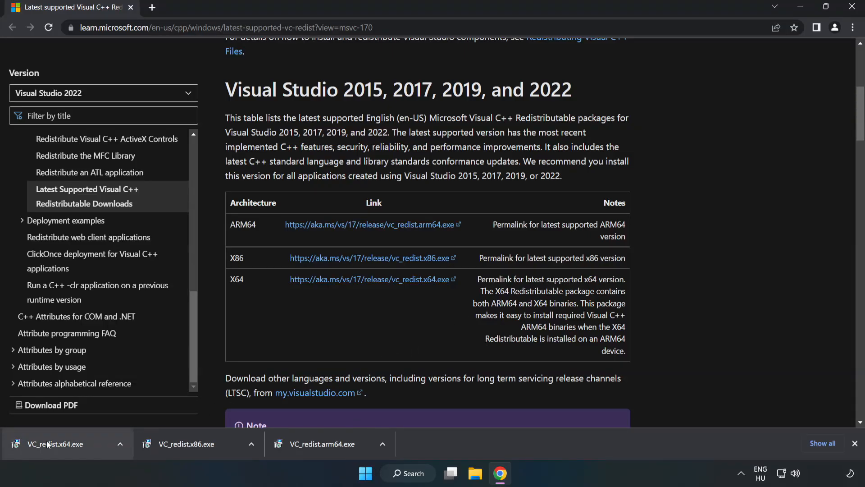
Launch VC_redist.x64.exe from the downloads, agree to its license, install it and close
left_click(61, 443)
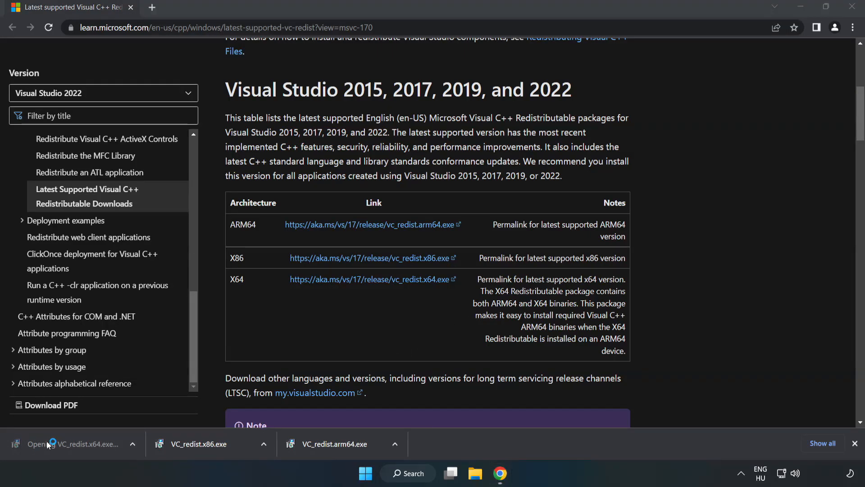
left_click(72, 443)
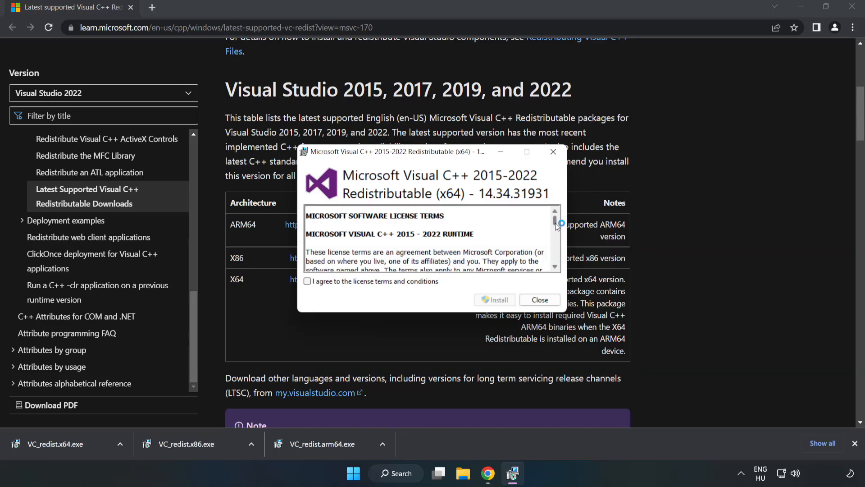
scroll("down", 3)
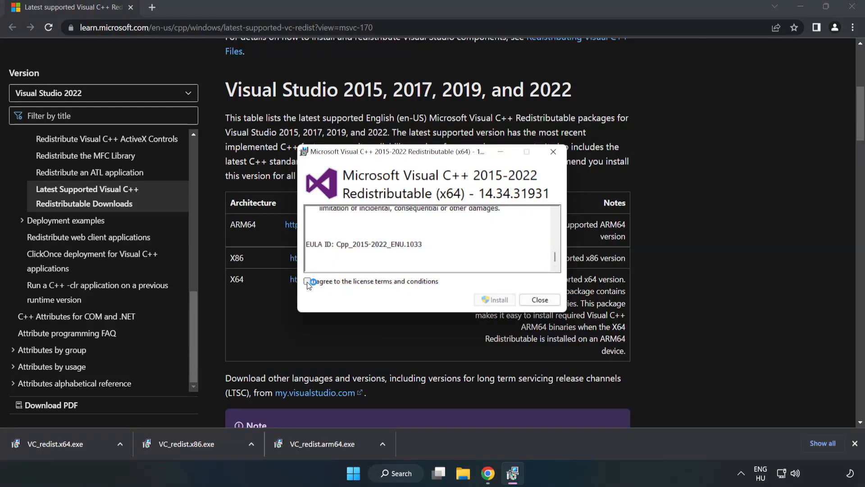
left_click(494, 299)
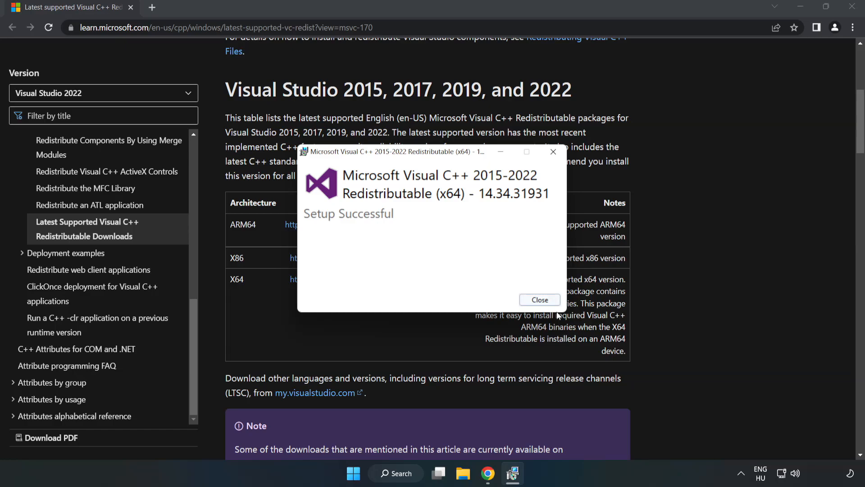
left_click(539, 300)
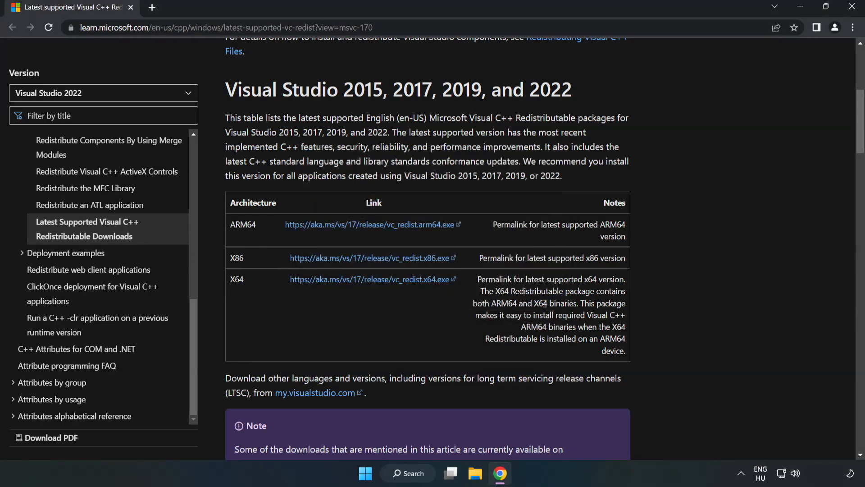
mouse_move(852, 8)
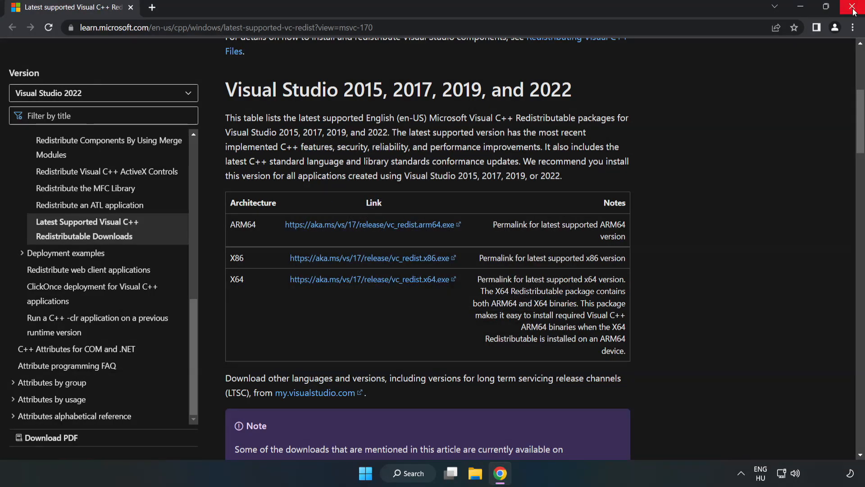
mouse_move(852, 10)
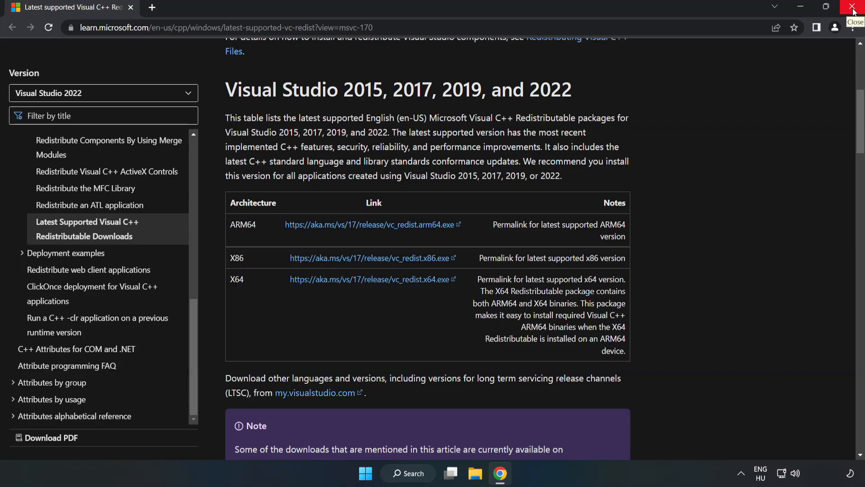
Close Google Chrome and bring up Windows Search from the taskbar
left_click(854, 8)
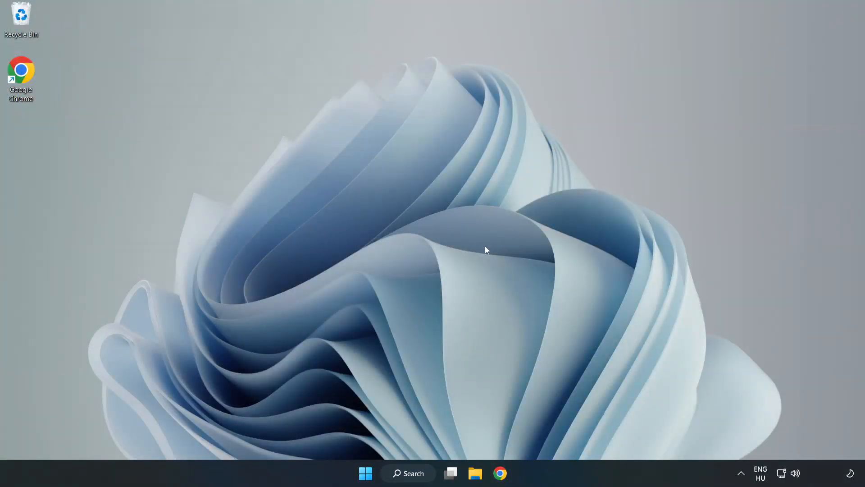
left_click(408, 473)
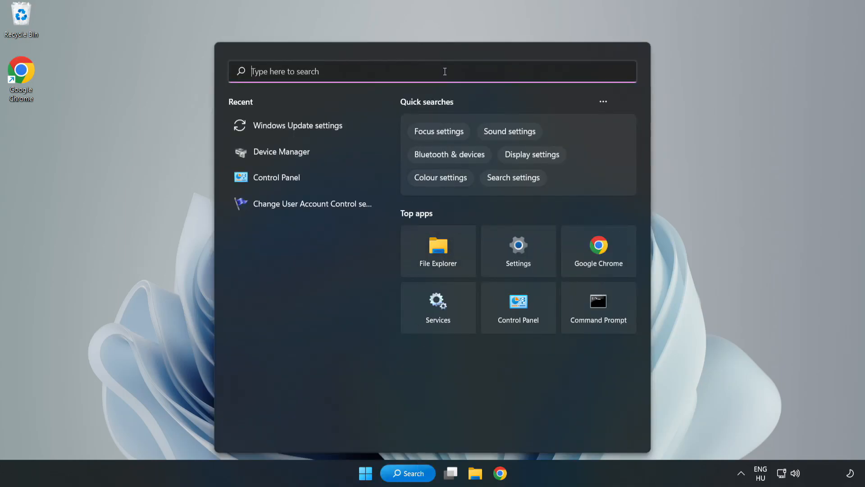
Search for cmd and launch Command Prompt with Run as administrator
type("cmd")
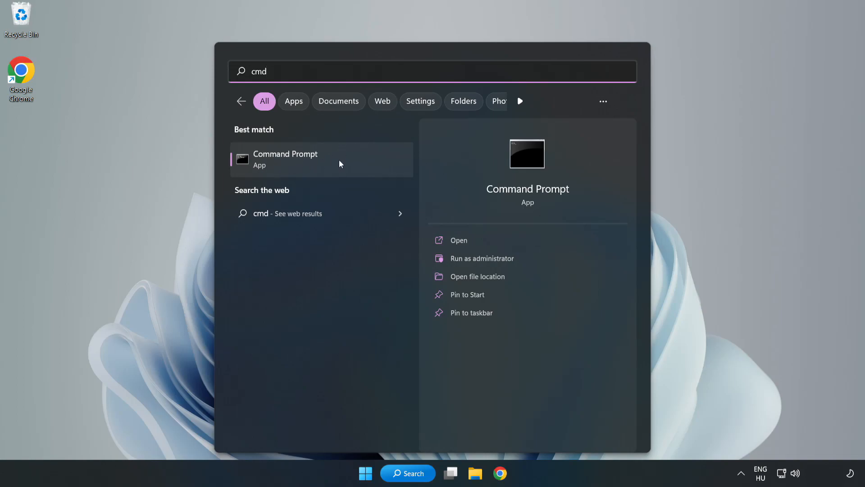
right_click(322, 159)
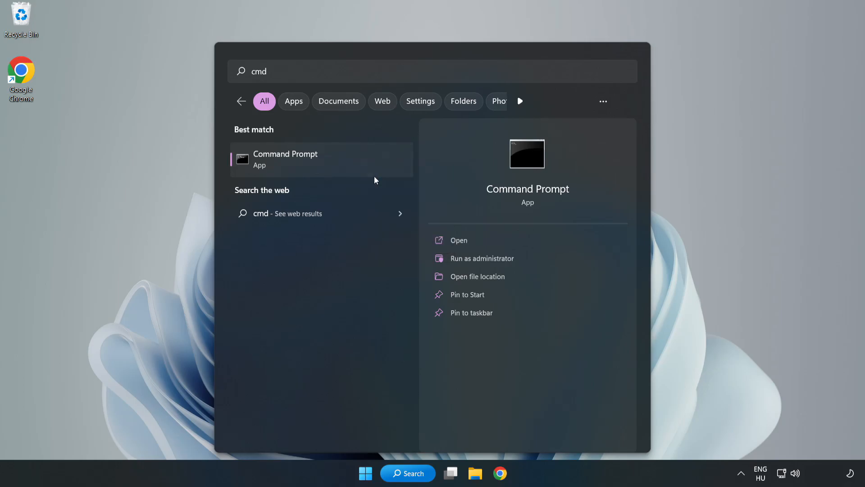
left_click(481, 258)
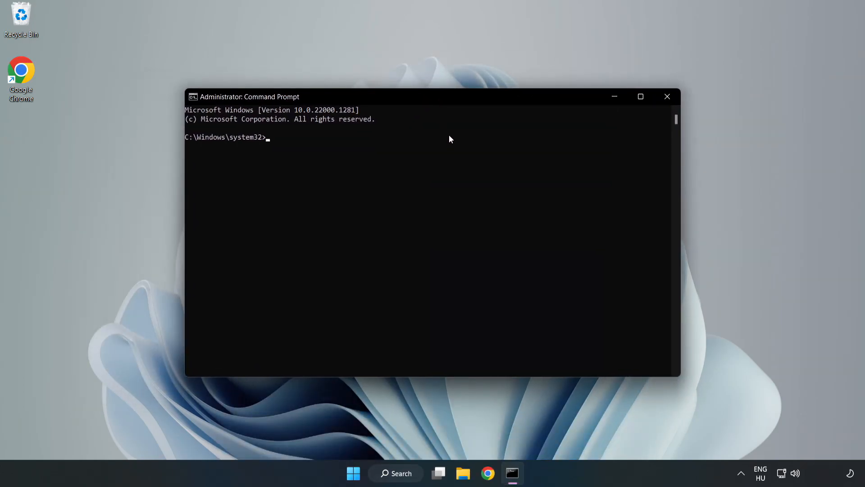
Run sfc /scannow to completion with no integrity violations, then close Command Prompt
type("sfc")
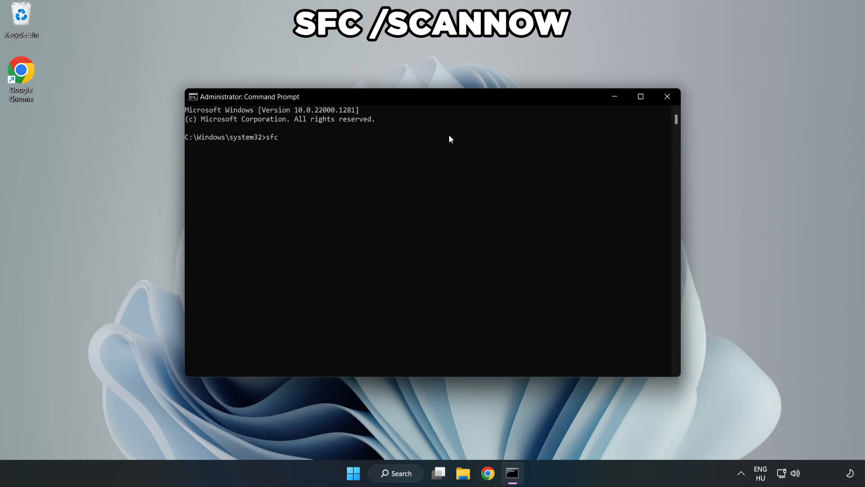
type("/scann")
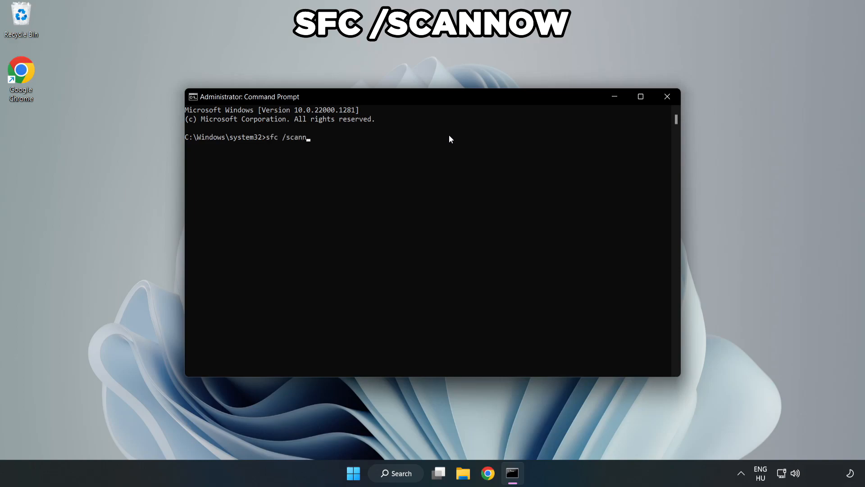
type("ow")
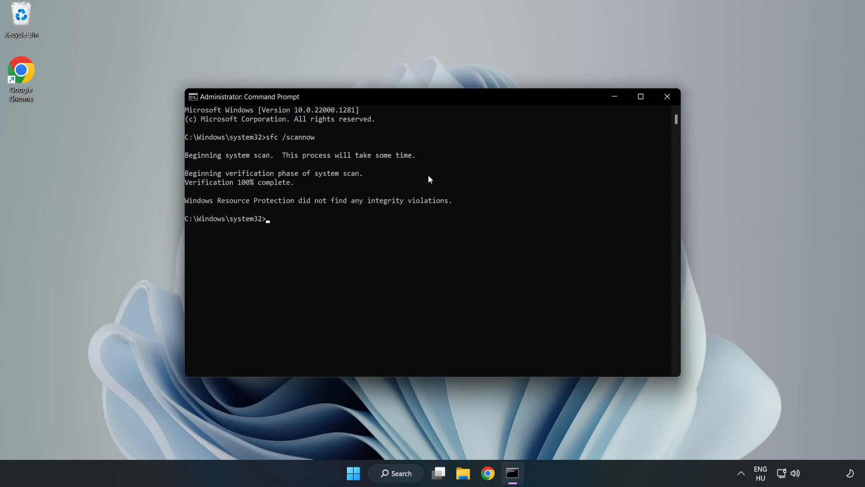
mouse_move(703, 85)
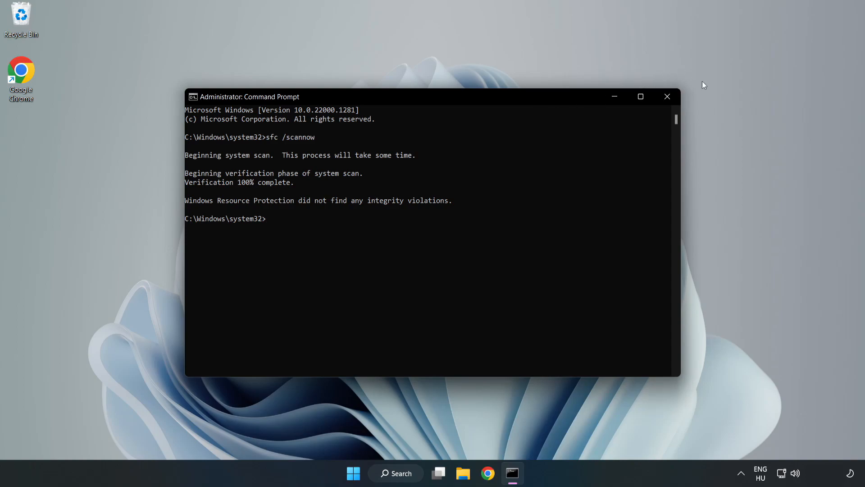
mouse_move(667, 96)
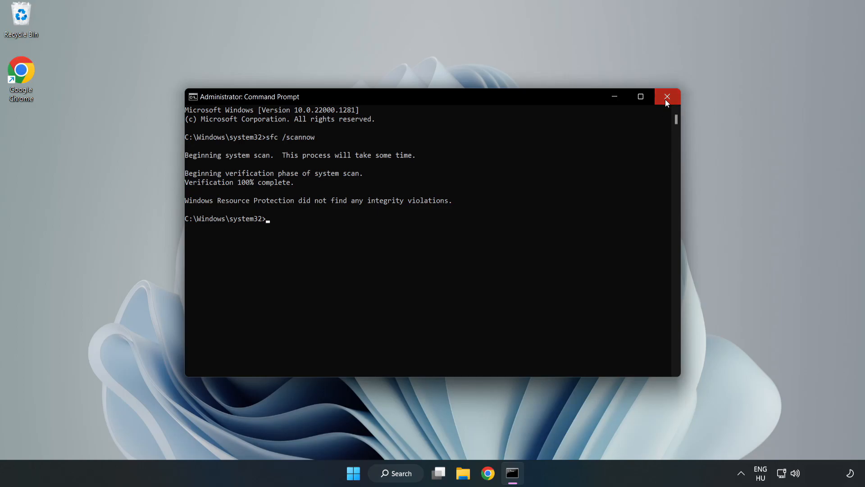
left_click(667, 97)
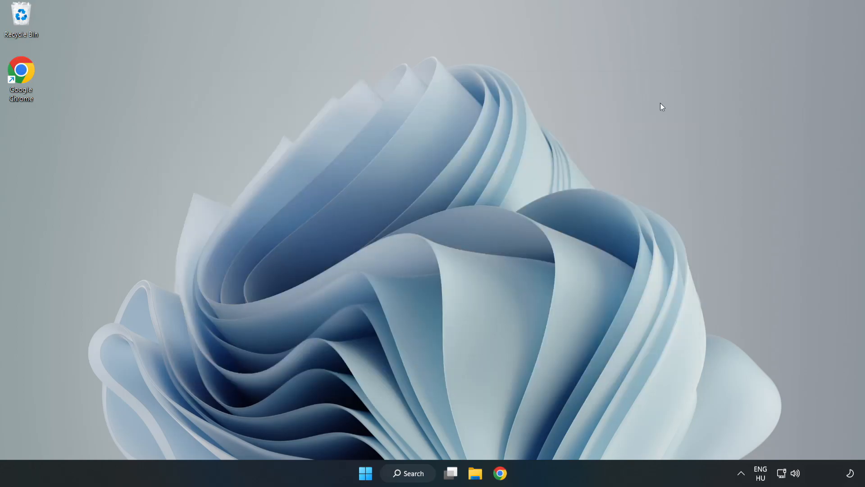
left_click(408, 473)
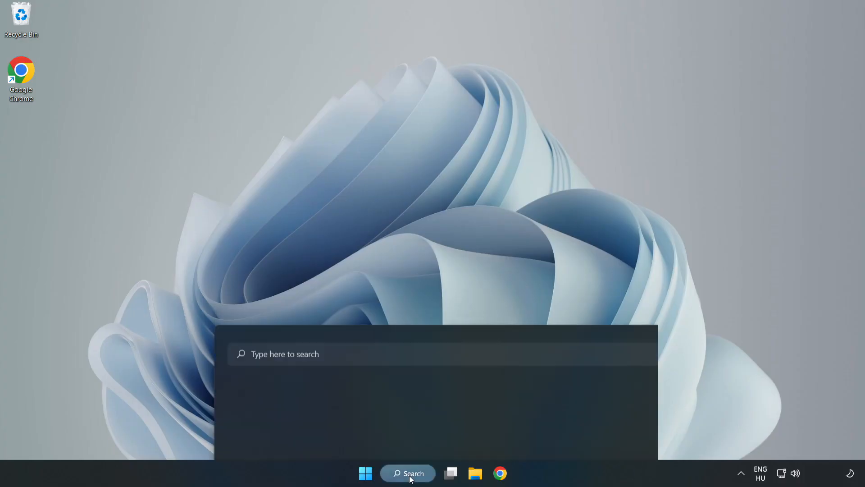
Search for "security" and launch the Windows Security app
left_click(408, 473)
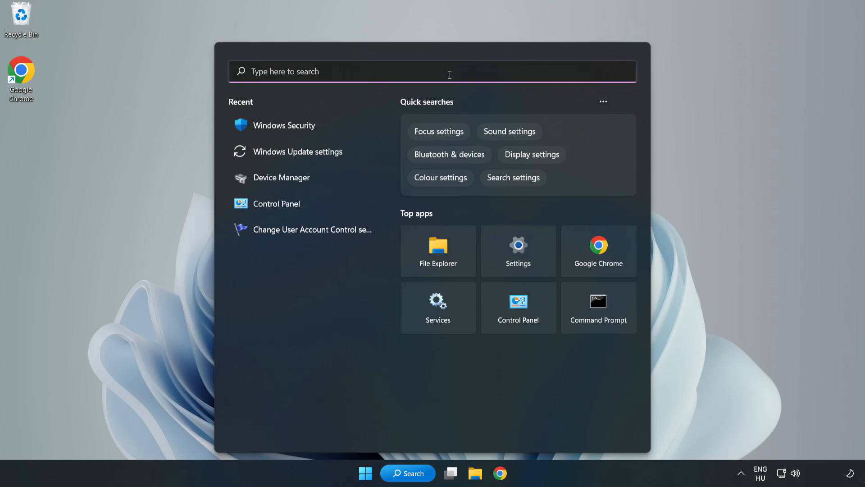
type("sec")
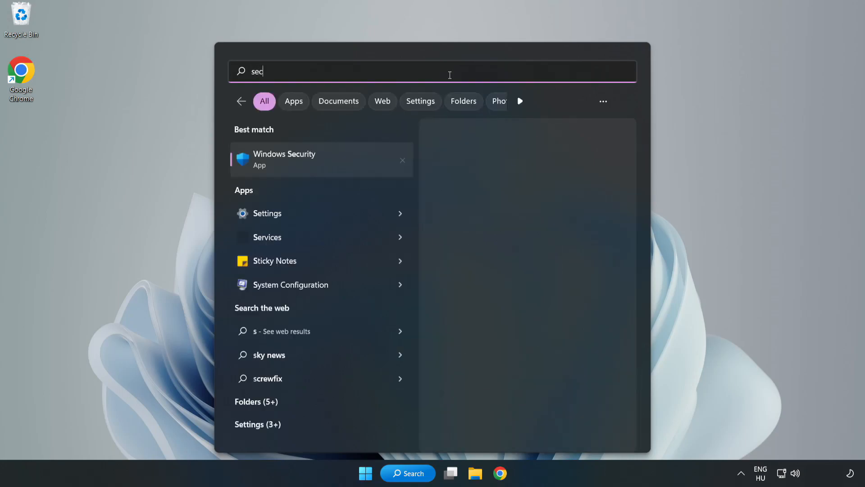
type("urity")
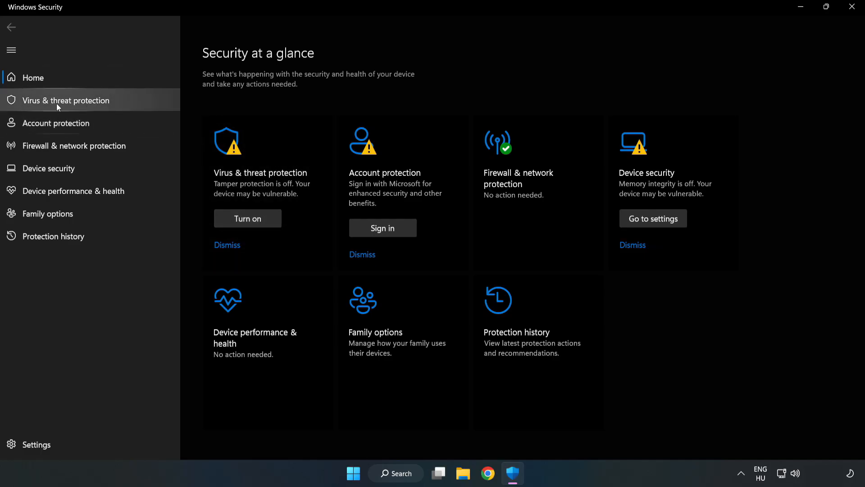
Go to Virus & threat protection, Manage settings, and reach the Defender exclusions section
left_click(64, 100)
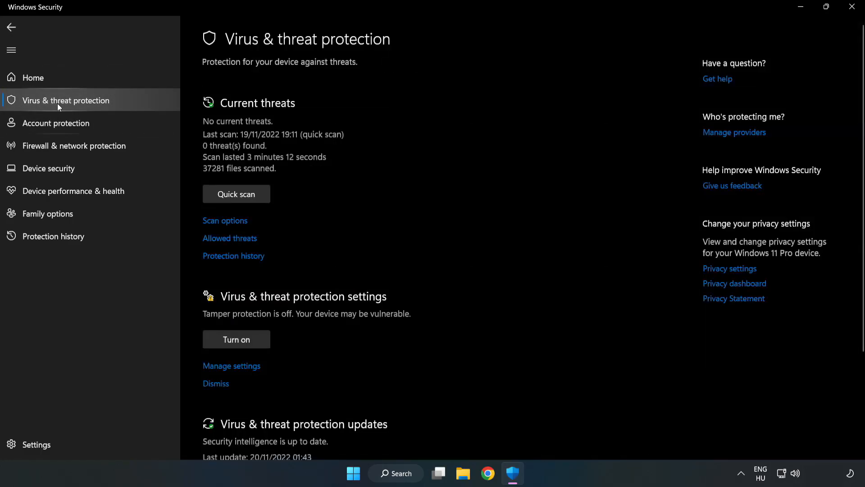
mouse_move(451, 176)
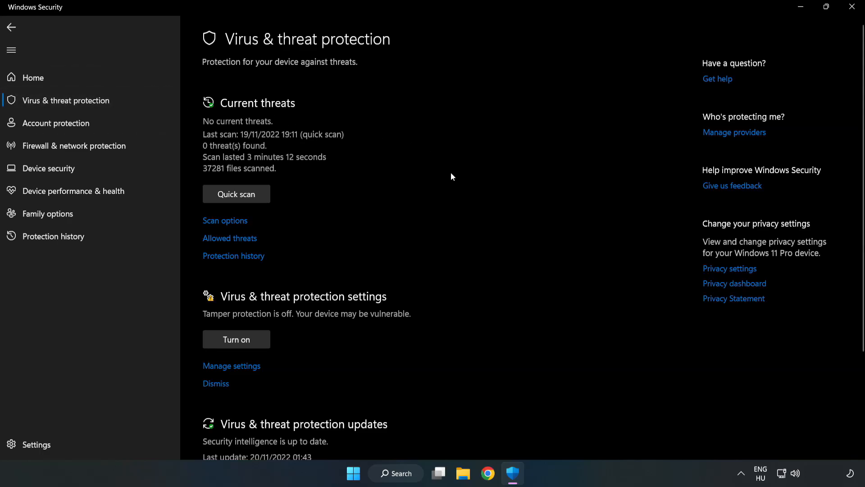
scroll("down", 3)
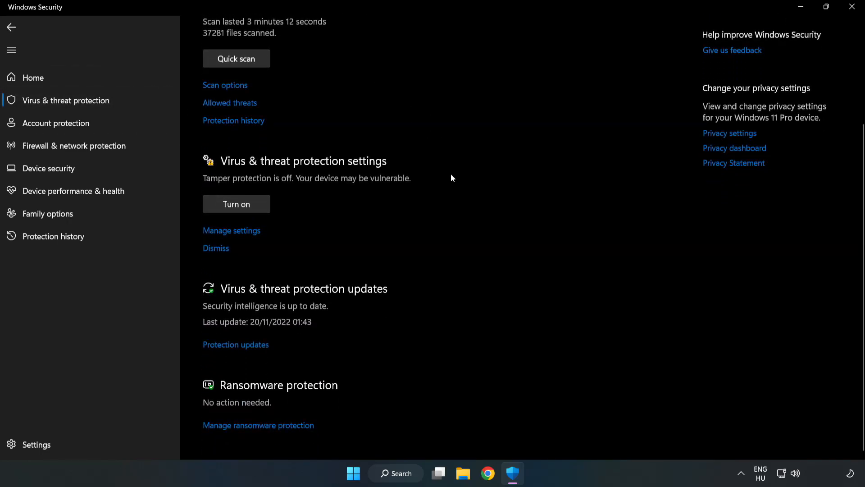
mouse_move(308, 223)
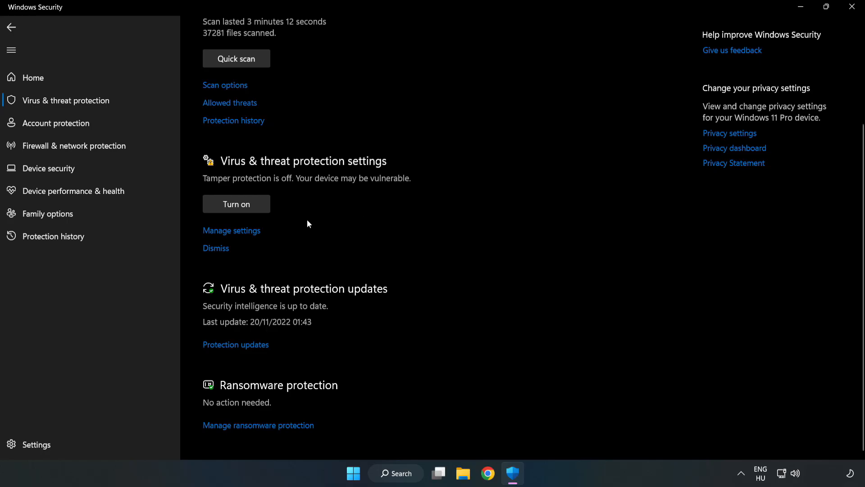
mouse_move(236, 236)
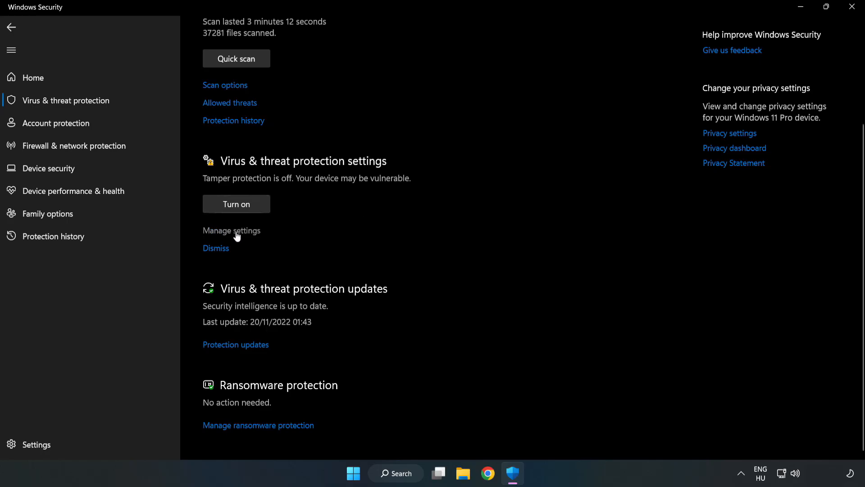
left_click(232, 230)
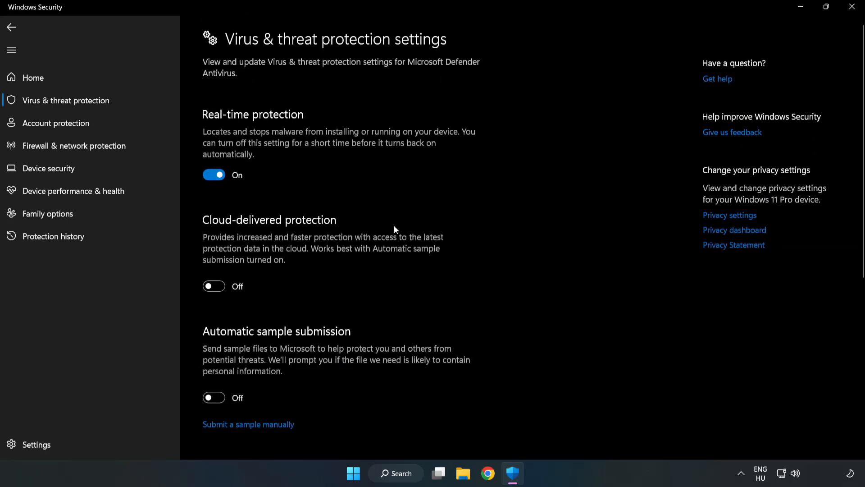
scroll("down", 3)
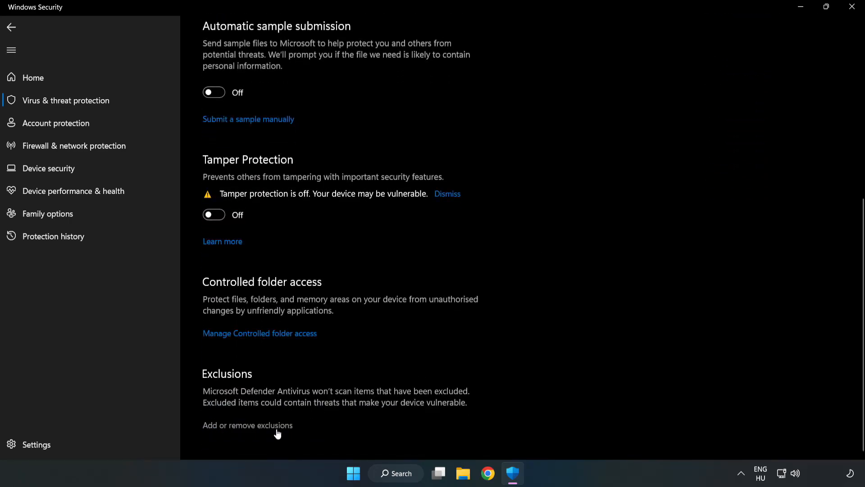
scroll("up", 3)
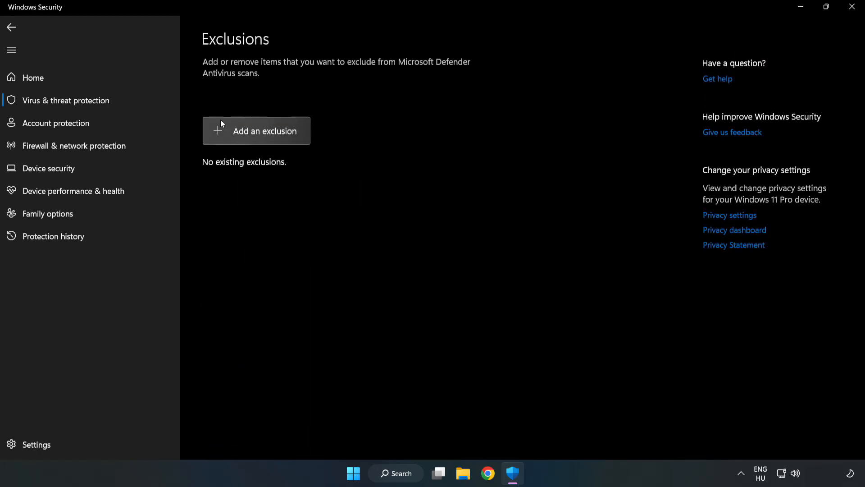
Add a file exclusion for the NOT WORKING APP shortcut from C:\Program Files (x86)\NOT WORKING APP
left_click(256, 131)
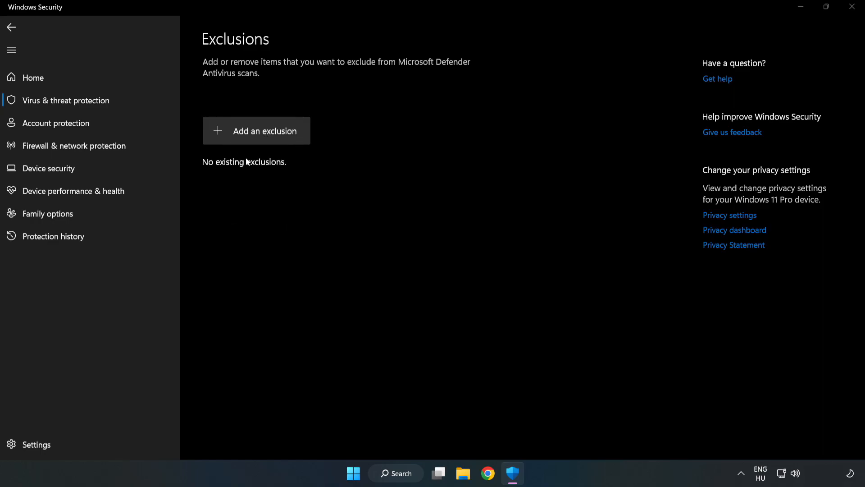
left_click(256, 131)
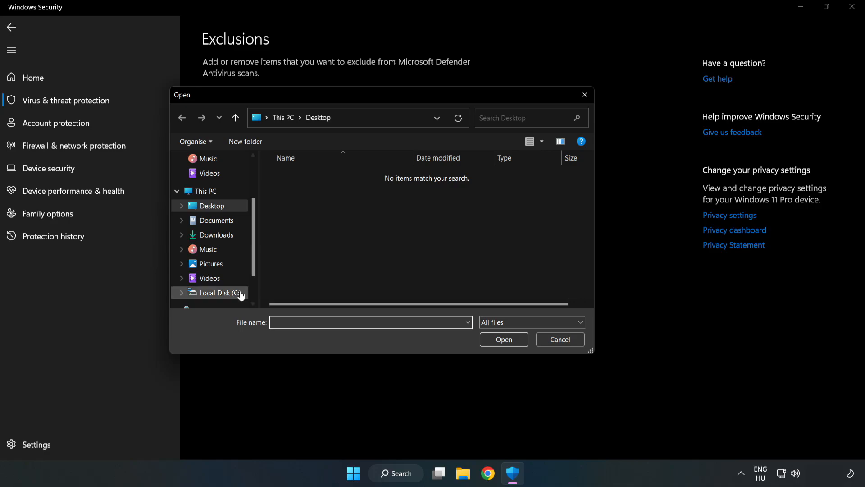
left_click(219, 293)
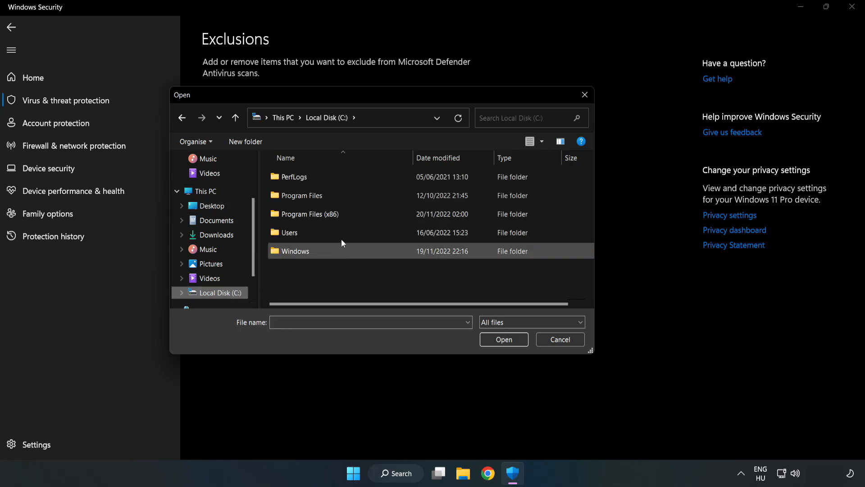
double_click(302, 214)
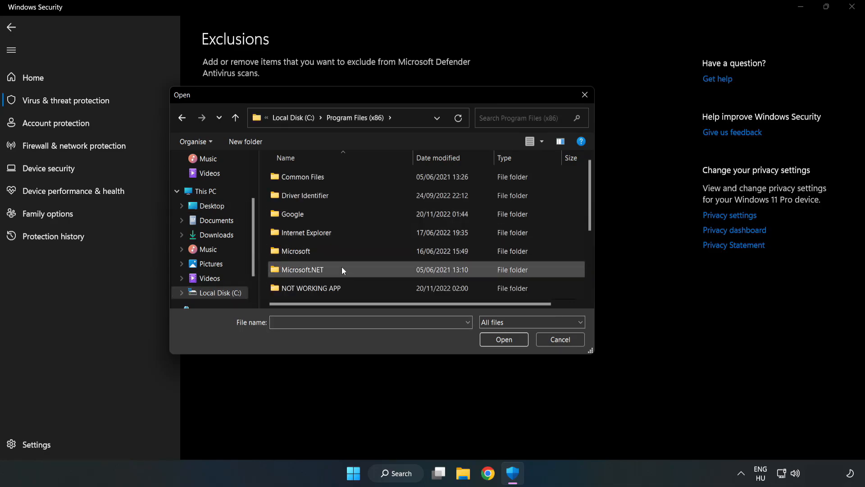
double_click(310, 287)
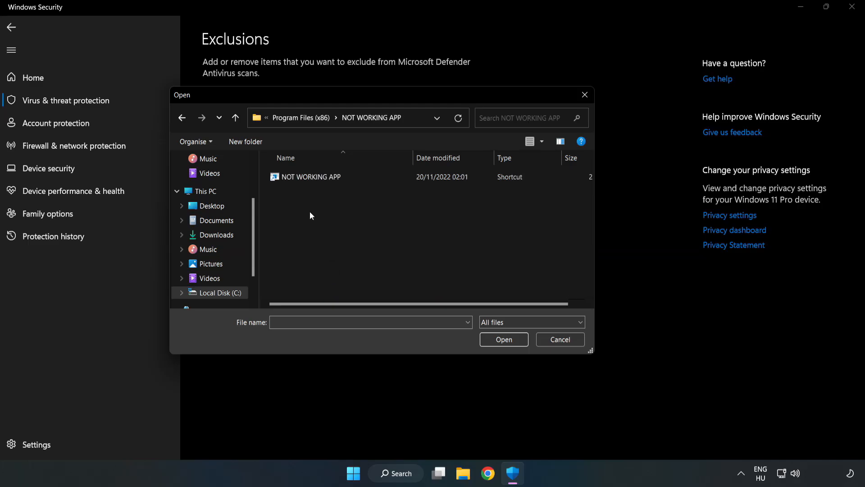
left_click(310, 176)
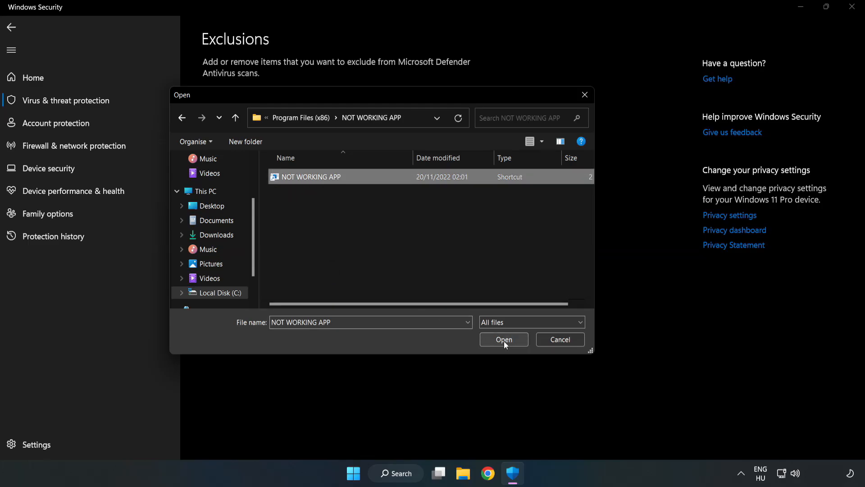
left_click(503, 339)
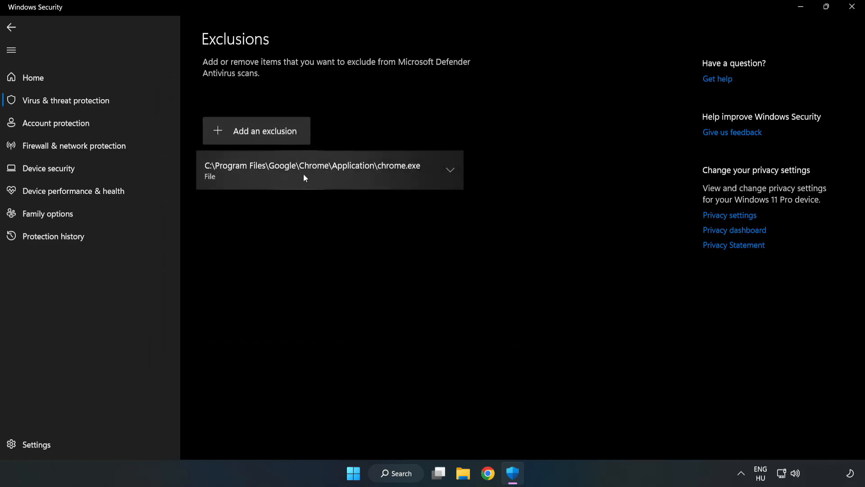
mouse_move(589, 200)
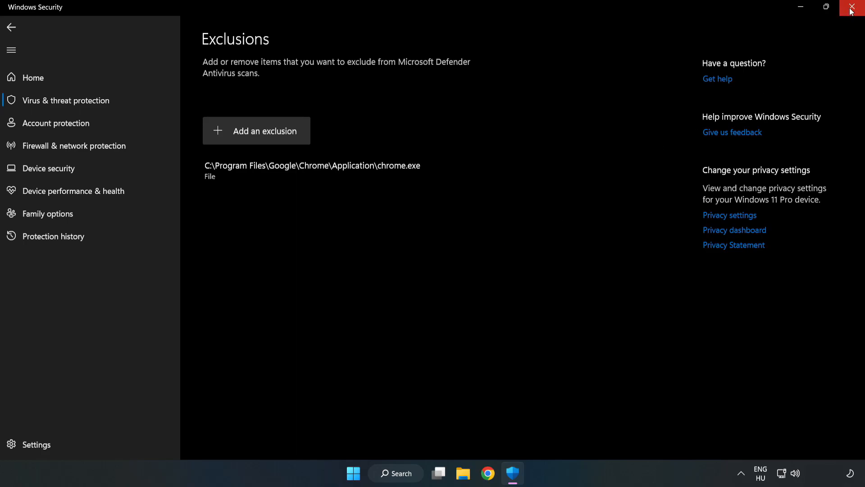
mouse_move(852, 10)
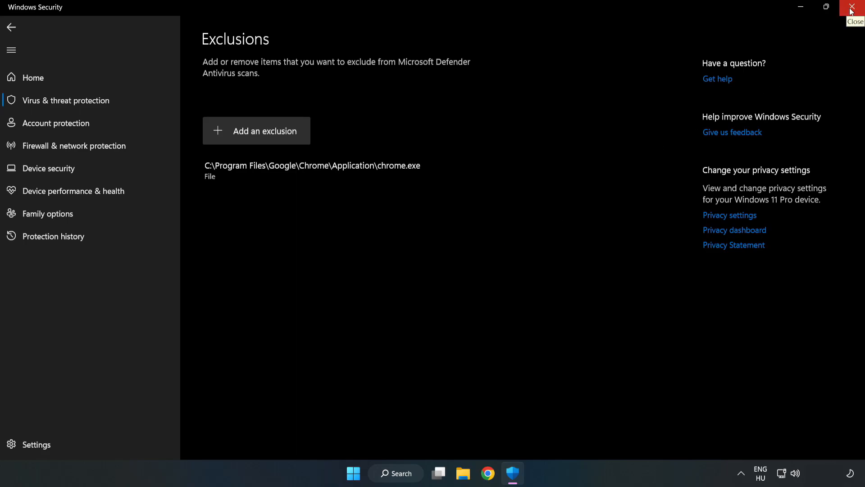
Close Windows Security and show the Start menu power options (Sleep, Shut down, Restart)
left_click(855, 6)
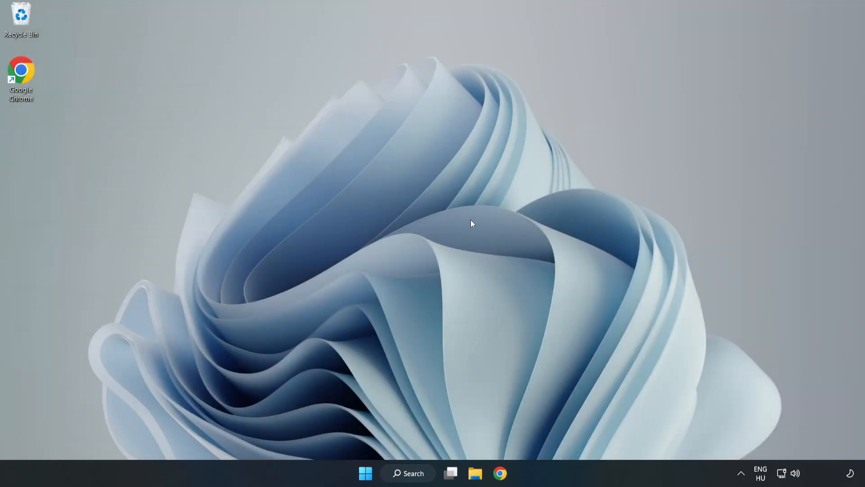
mouse_move(442, 243)
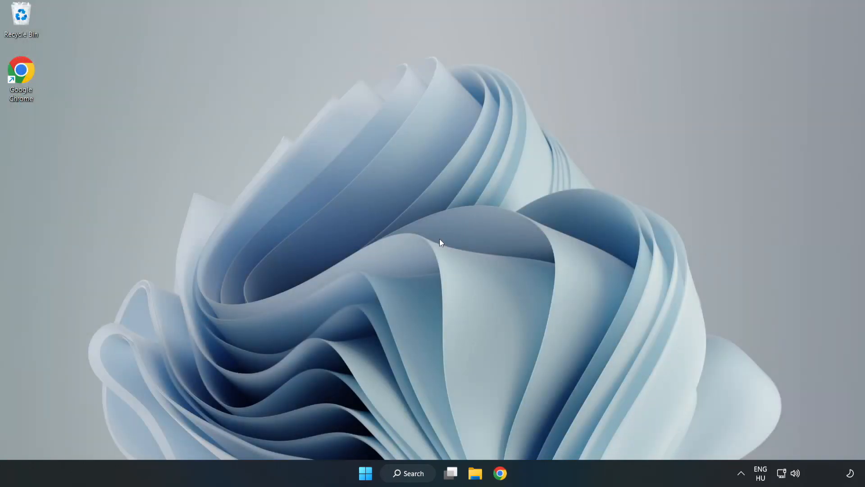
left_click(366, 473)
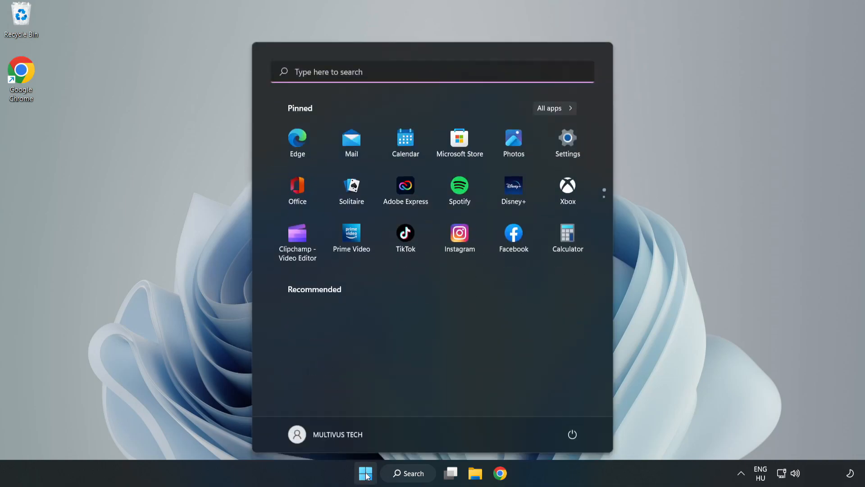
left_click(572, 434)
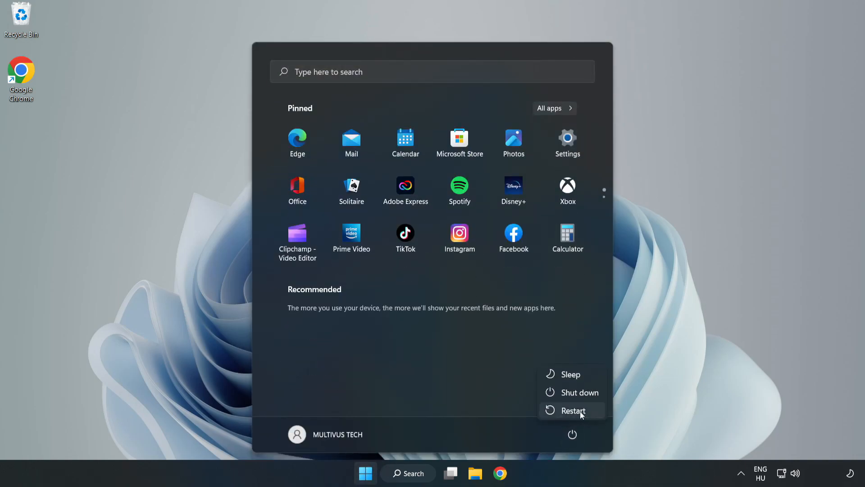
mouse_move(574, 410)
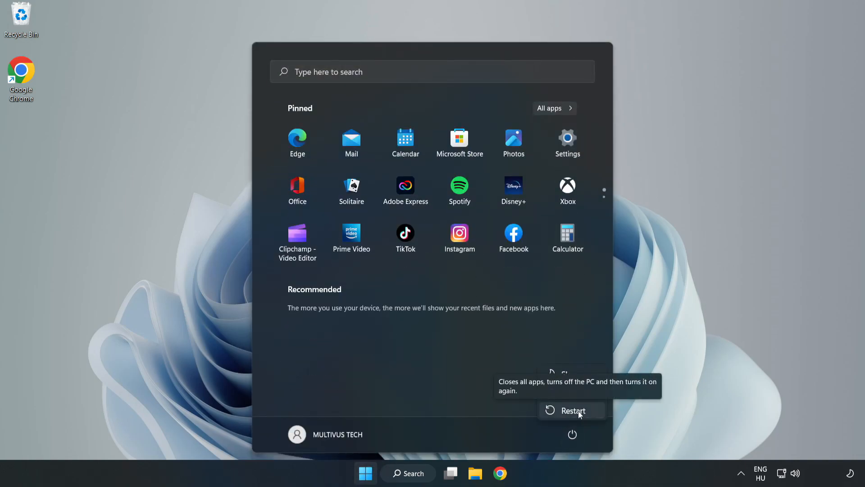